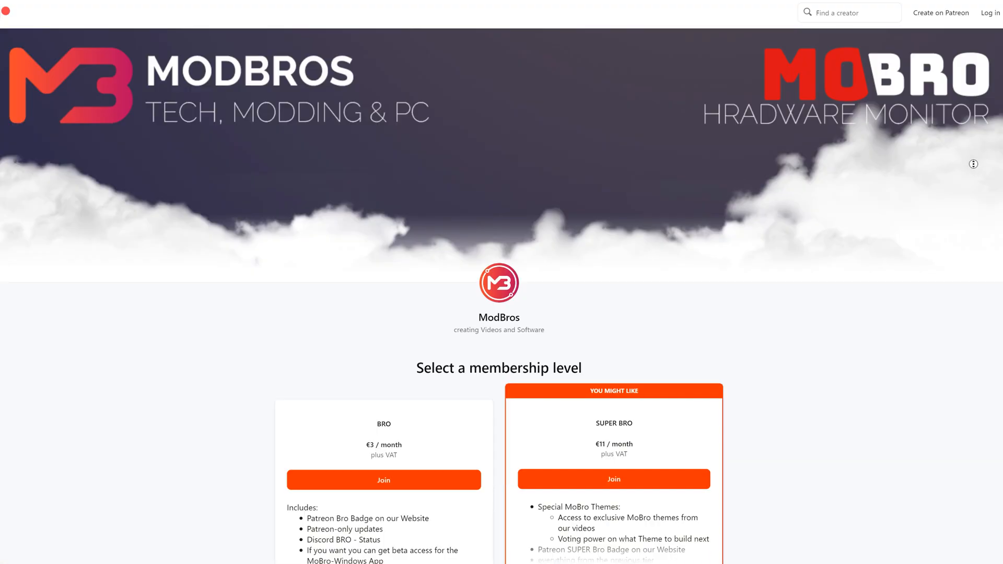
Scroll down through the hardware monitoring overview page.
{"action": "scroll", "scroll_direction": "down", "scroll_amount": 3}
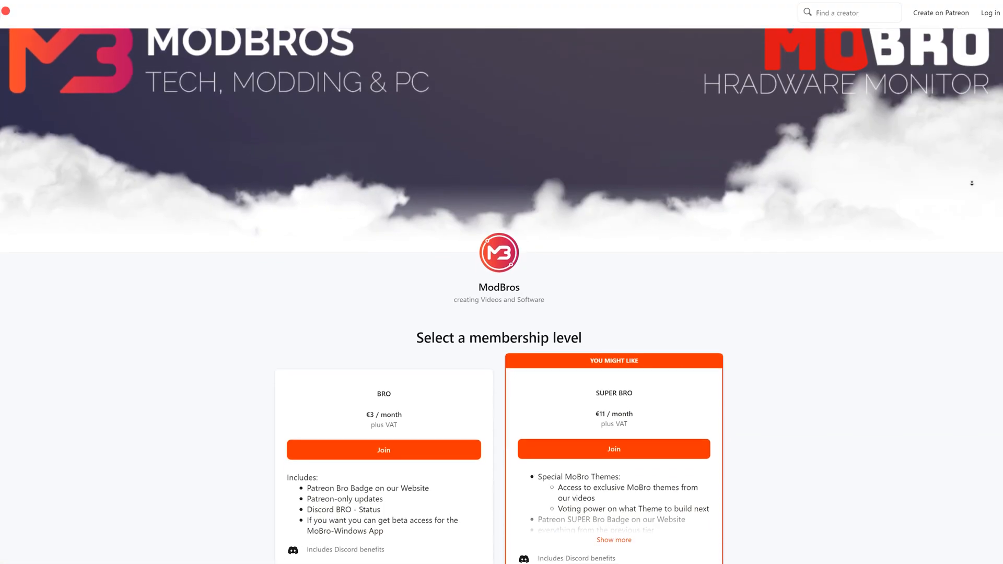
{"action": "scroll", "scroll_direction": "down", "scroll_amount": 3}
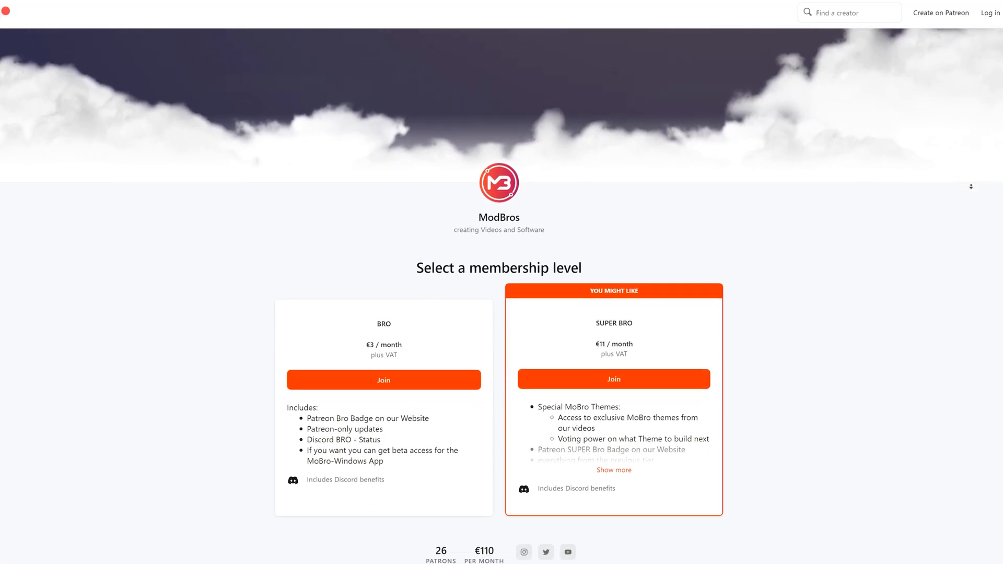
{"action": "scroll", "scroll_direction": "down", "scroll_amount": 3}
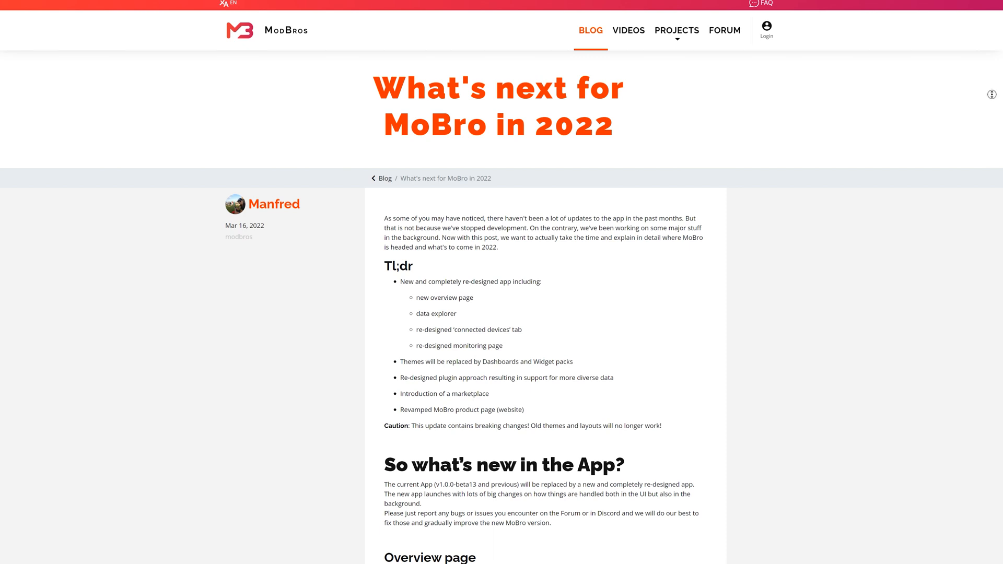
{"action": "scroll", "scroll_direction": "down", "scroll_amount": 3}
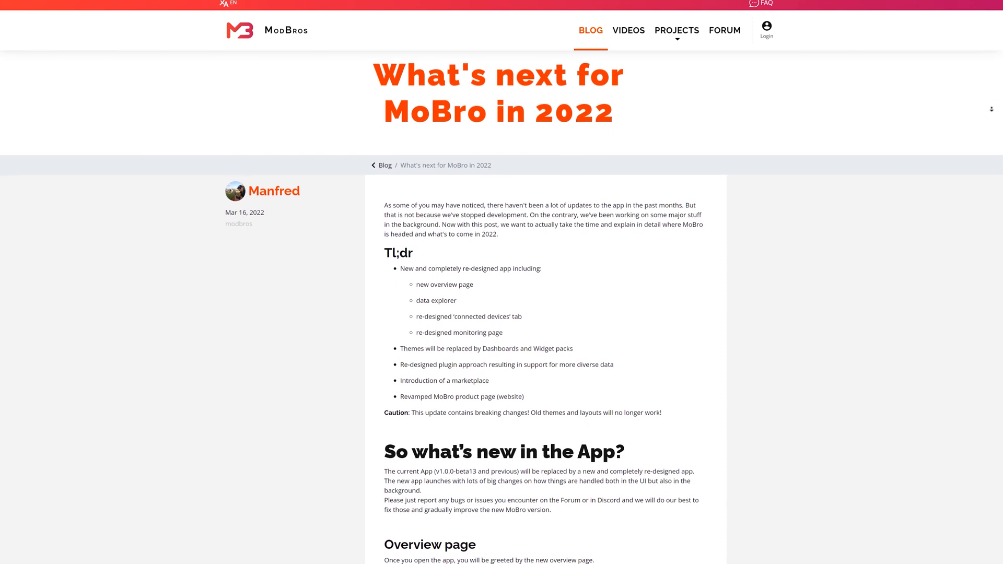
{"action": "scroll", "scroll_direction": "down", "scroll_amount": 3}
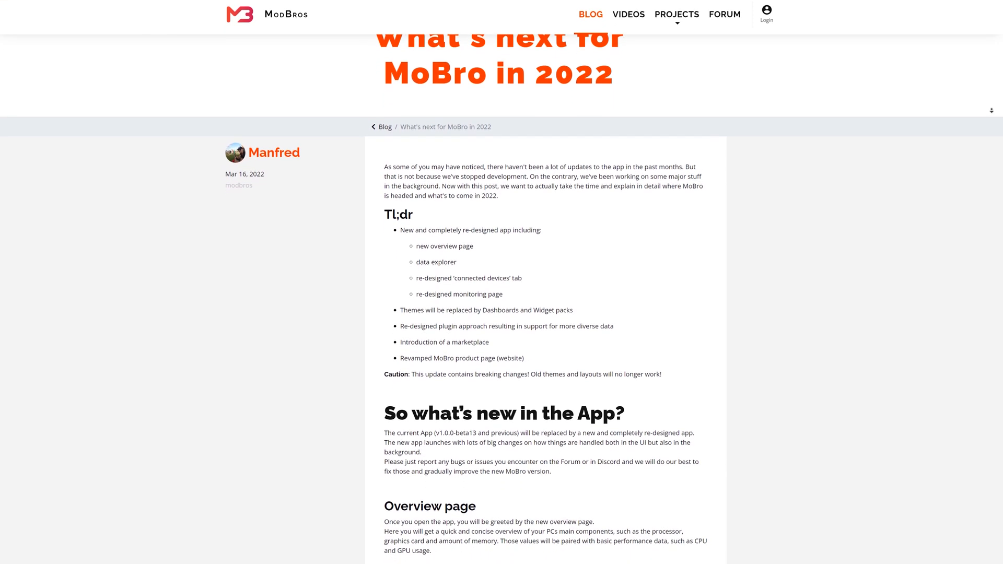
{"action": "scroll", "scroll_direction": "down", "scroll_amount": 3}
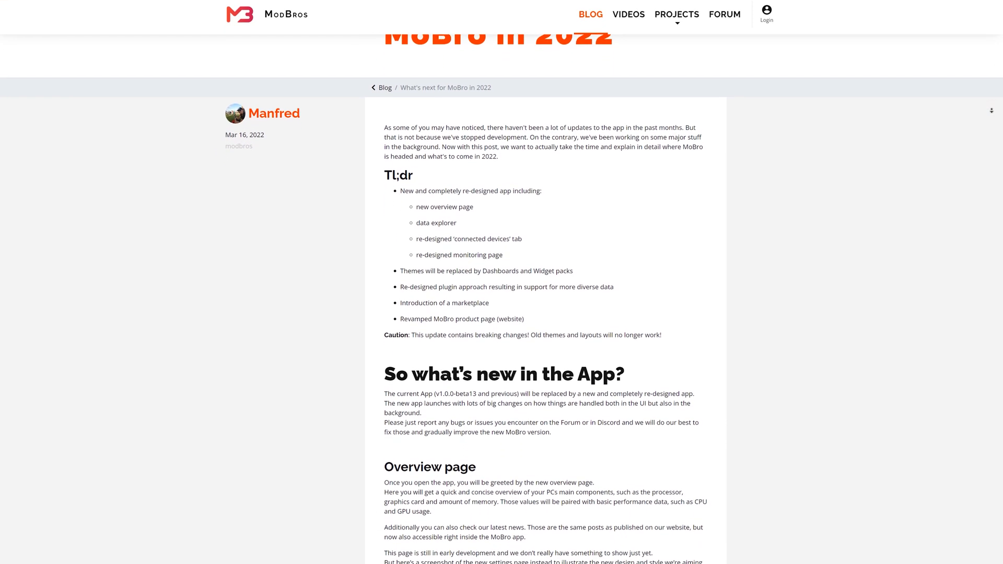
{"action": "scroll", "scroll_direction": "down", "scroll_amount": 3}
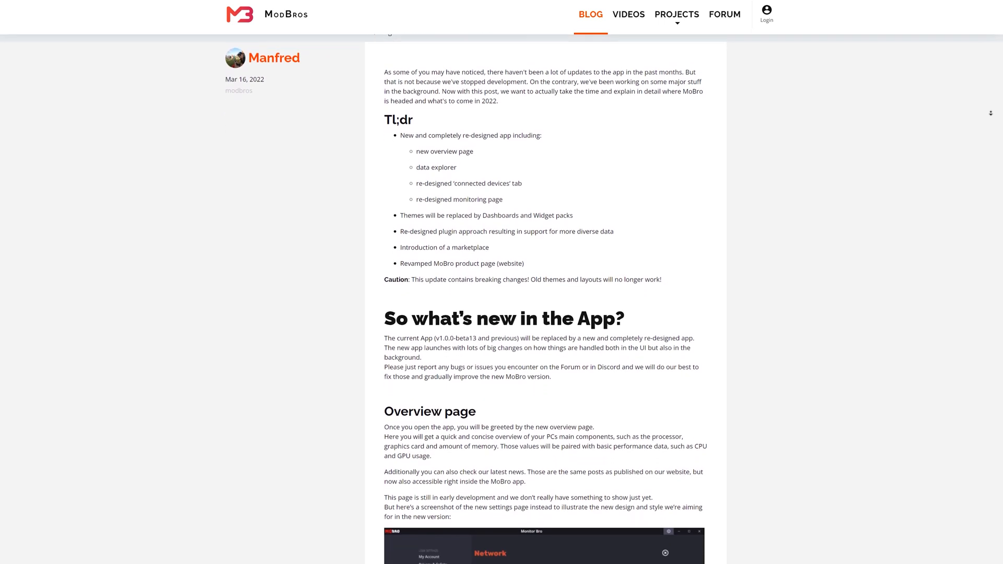
{"action": "scroll", "scroll_direction": "down", "scroll_amount": 3}
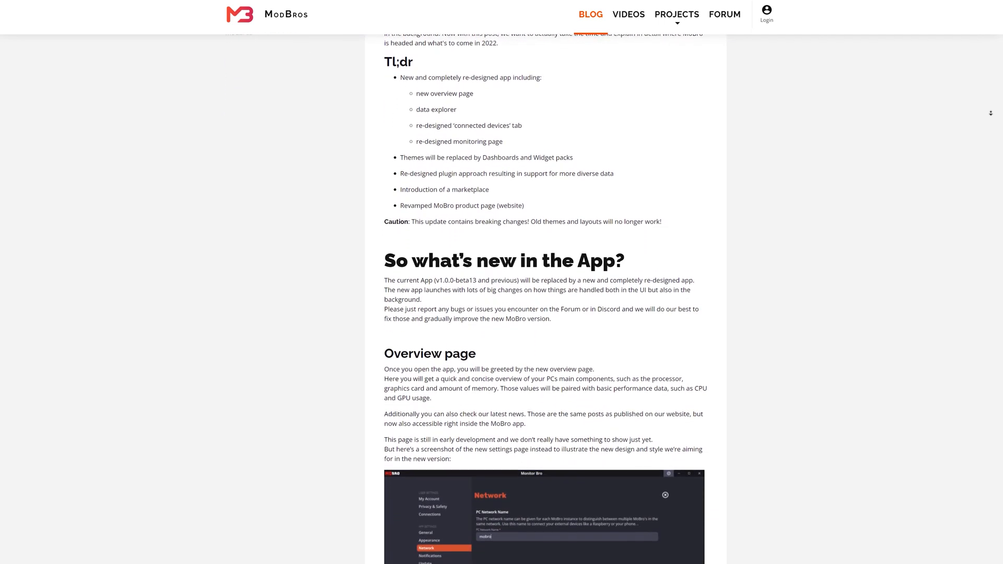
{"action": "scroll", "scroll_direction": "down", "scroll_amount": 3}
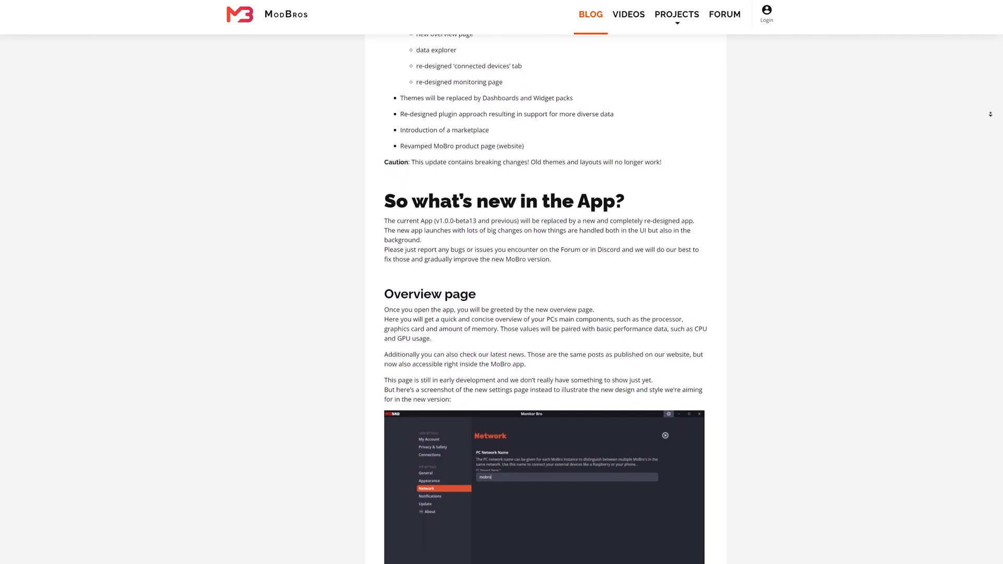
{"action": "scroll", "scroll_direction": "down", "scroll_amount": 3}
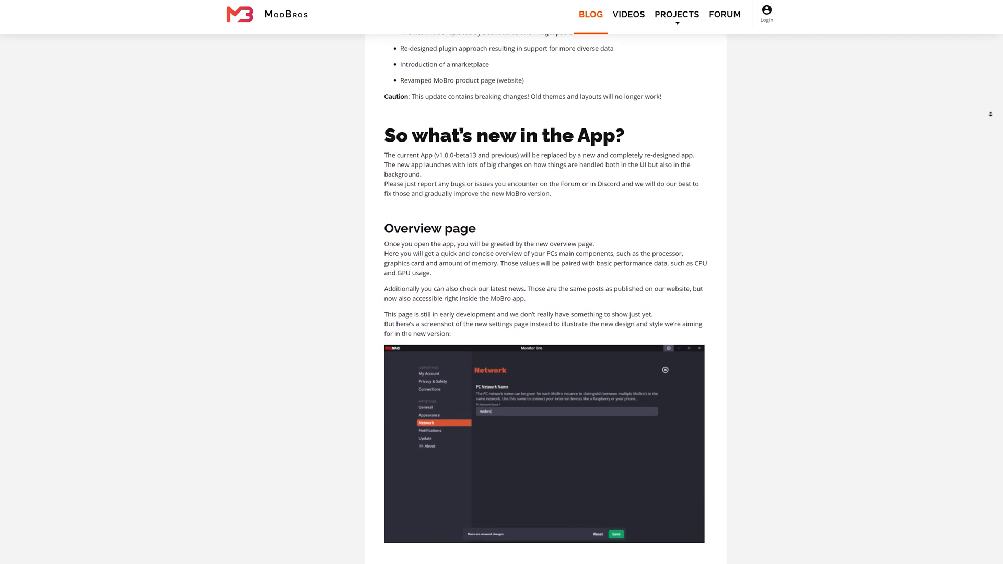
{"action": "scroll", "scroll_direction": "down", "scroll_amount": 3}
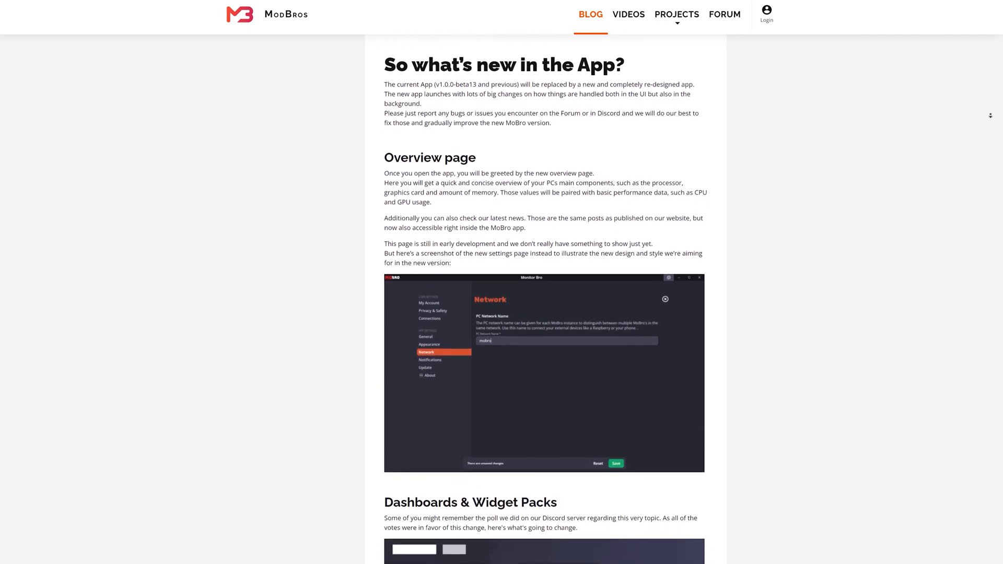
{"action": "scroll", "scroll_direction": "down", "scroll_amount": 3}
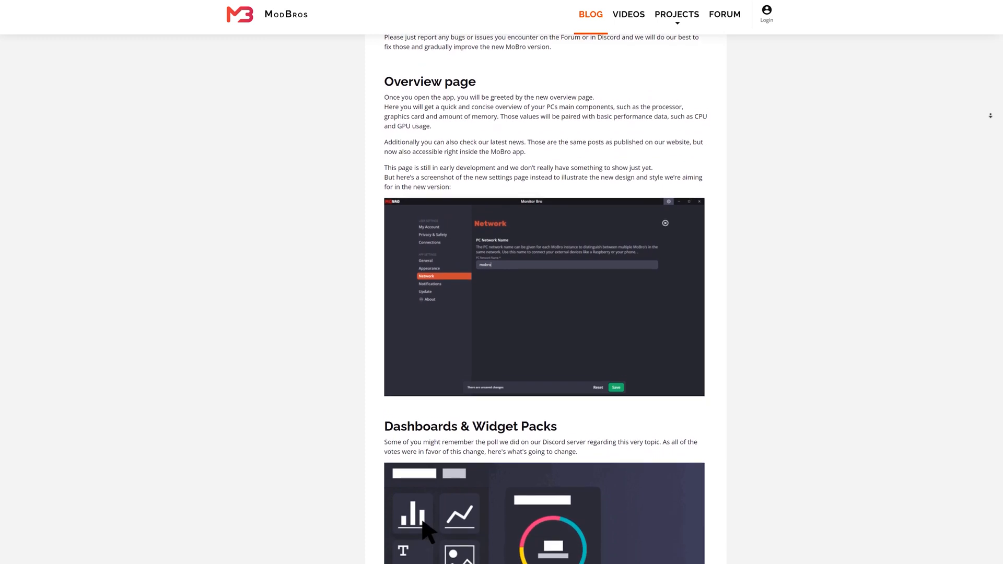
{"action": "scroll", "scroll_direction": "down", "scroll_amount": 3}
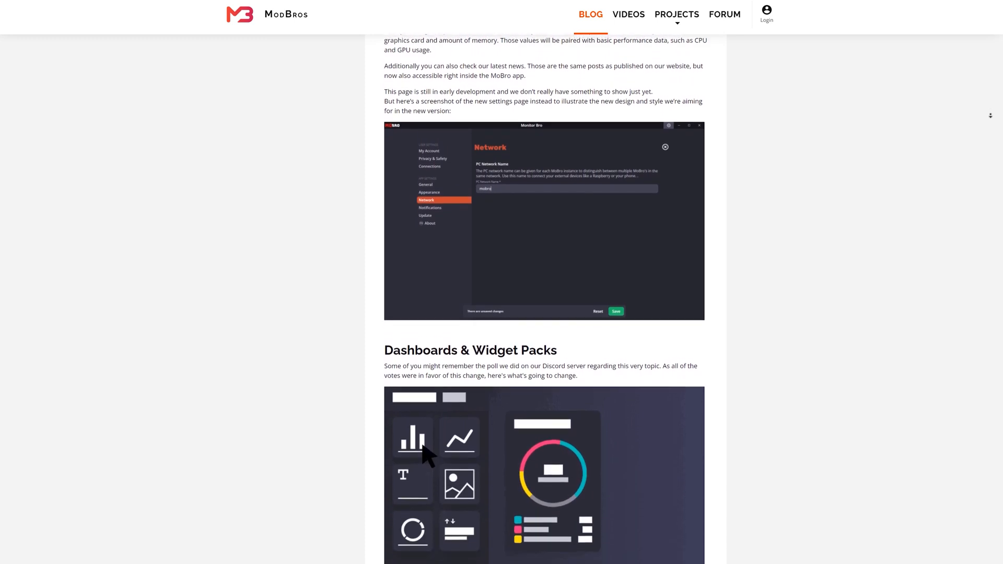
{"action": "scroll", "scroll_direction": "down", "scroll_amount": 3}
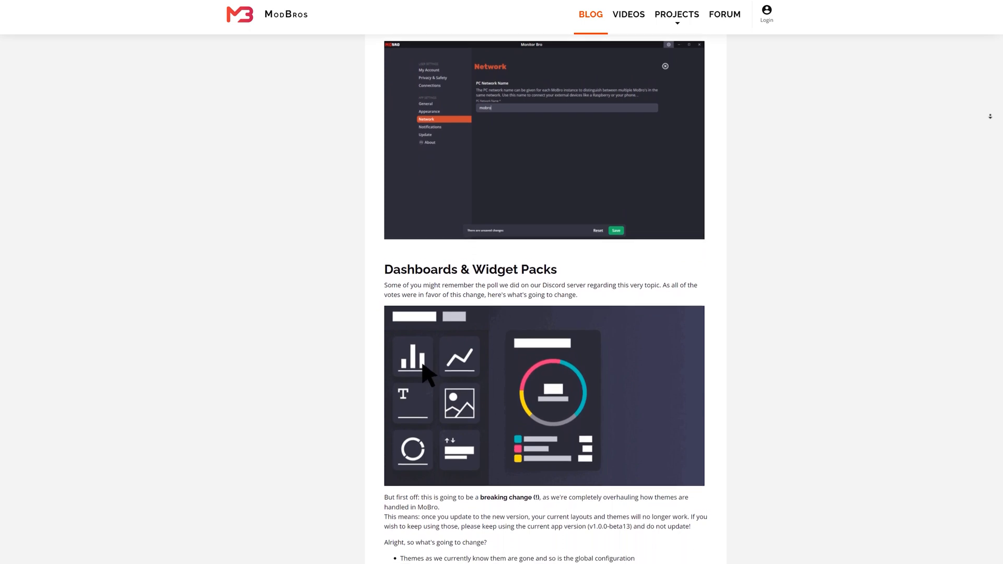
{"action": "scroll", "scroll_direction": "down", "scroll_amount": 3}
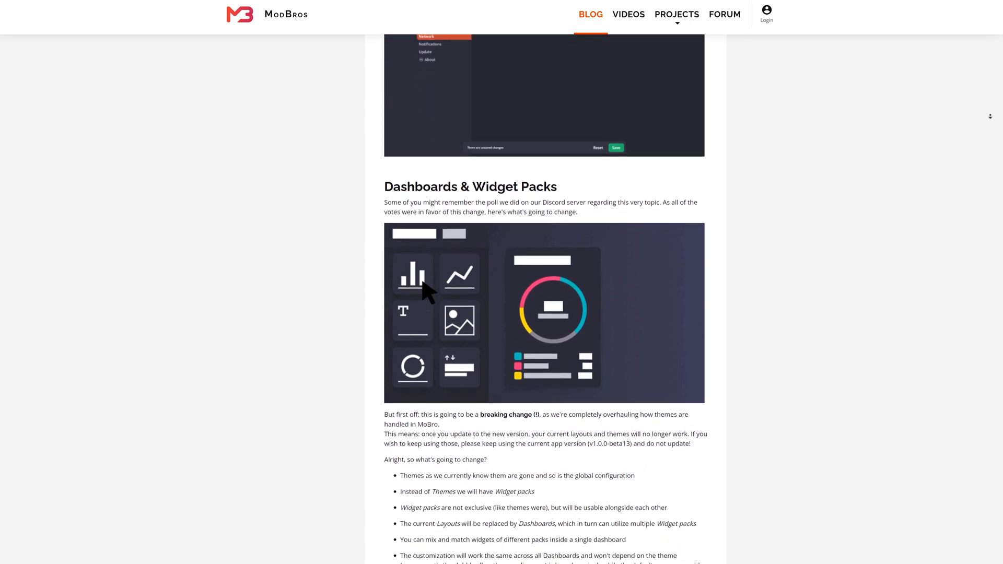
{"action": "scroll", "scroll_direction": "down", "scroll_amount": 3}
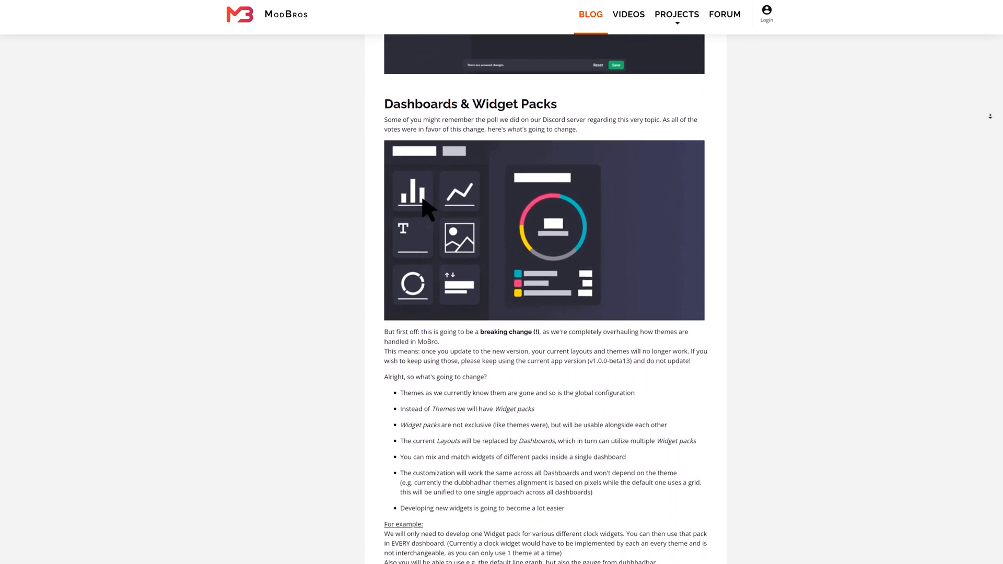
{"action": "scroll", "scroll_direction": "down", "scroll_amount": 3}
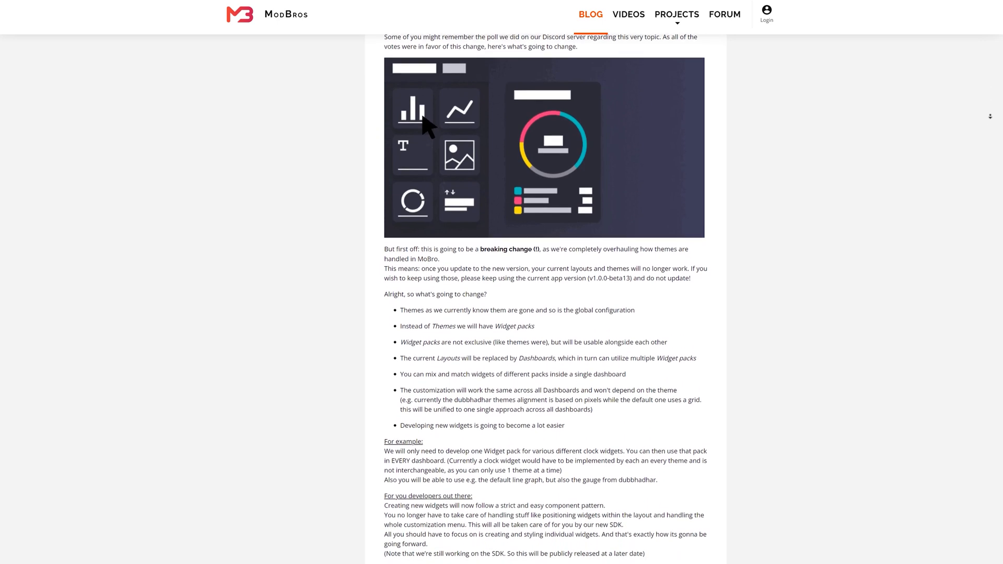
{"action": "scroll", "scroll_direction": "down", "scroll_amount": 3}
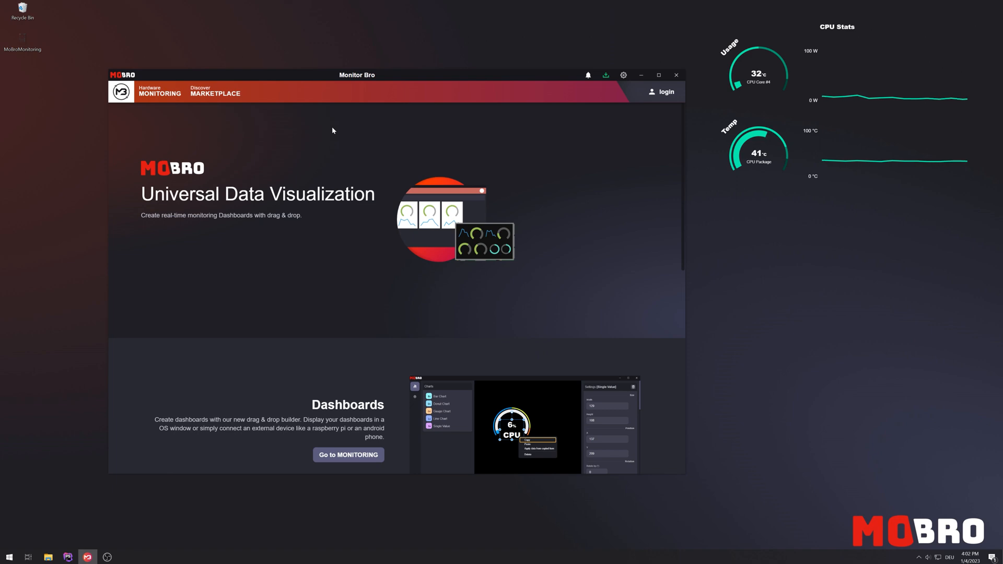
{"action": "mouse_move", "coordinate": [444, 96]}
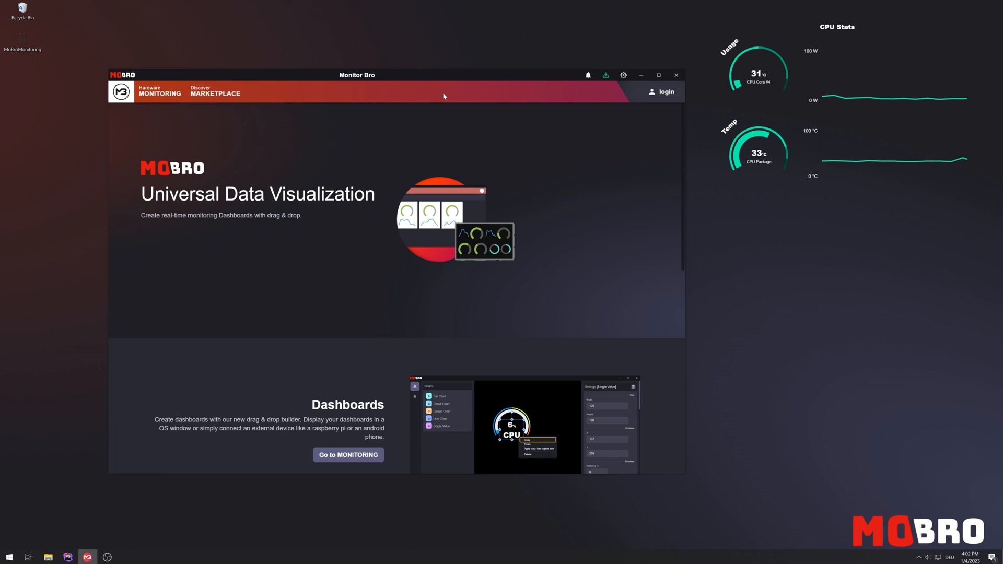
{"action": "mouse_move", "coordinate": [528, 152]}
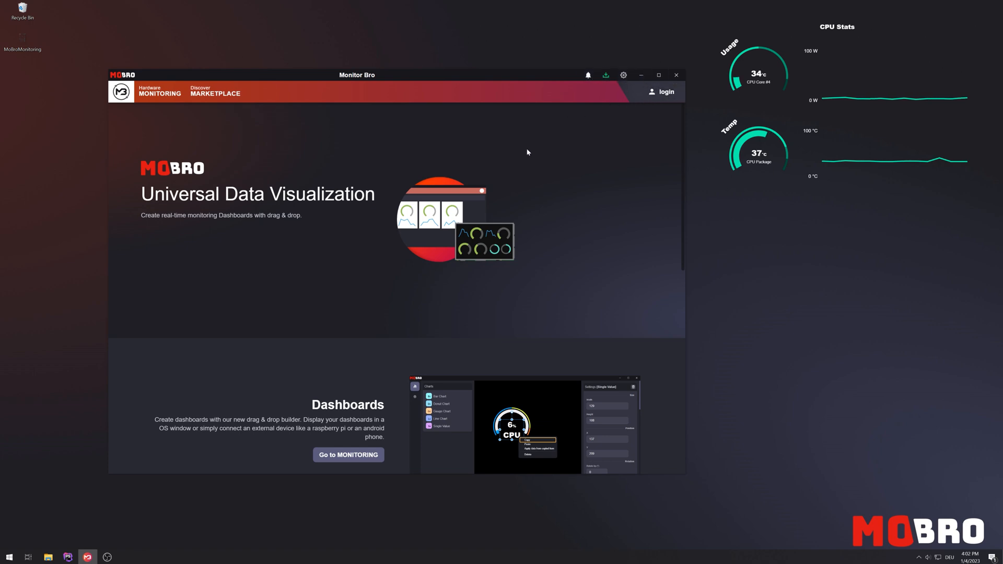
{"action": "mouse_move", "coordinate": [224, 243]}
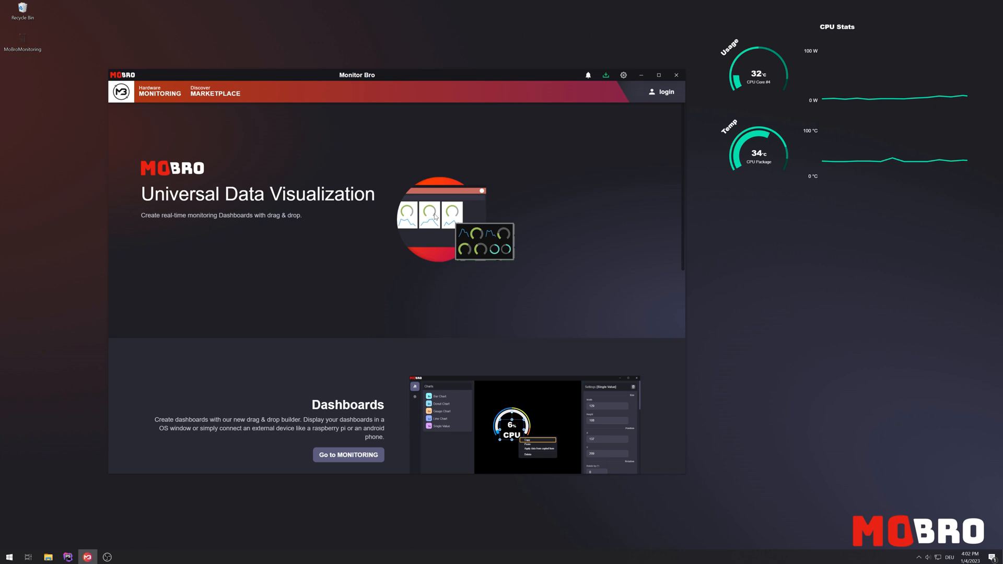
{"action": "scroll", "scroll_direction": "down", "scroll_amount": 3}
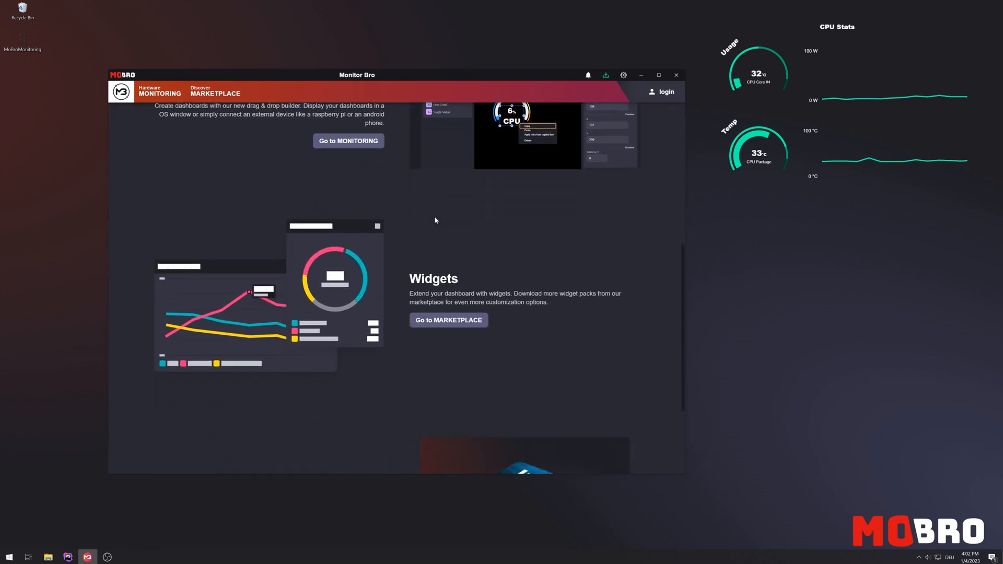
{"action": "scroll", "scroll_direction": "down", "scroll_amount": 3}
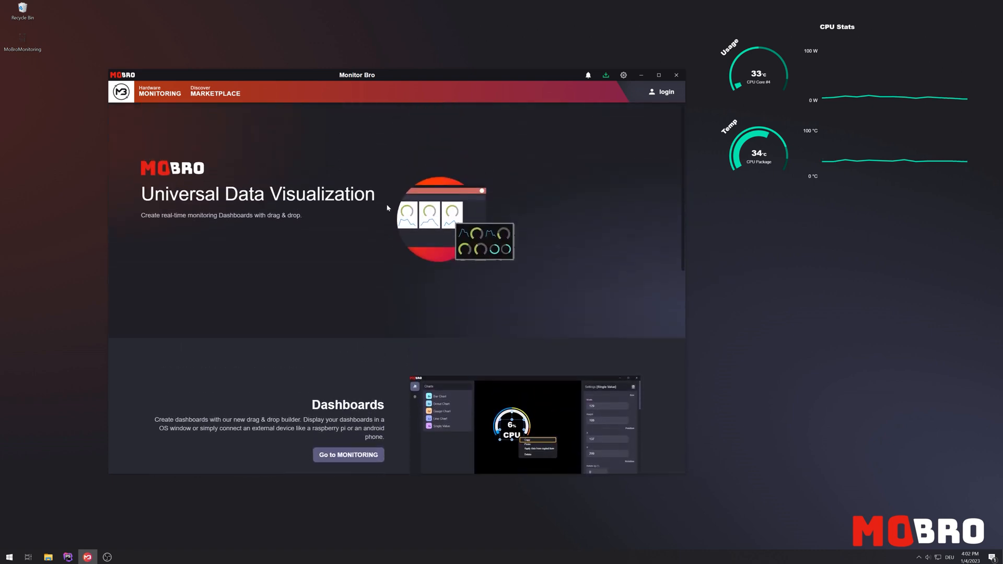
{"action": "mouse_move", "coordinate": [194, 142]}
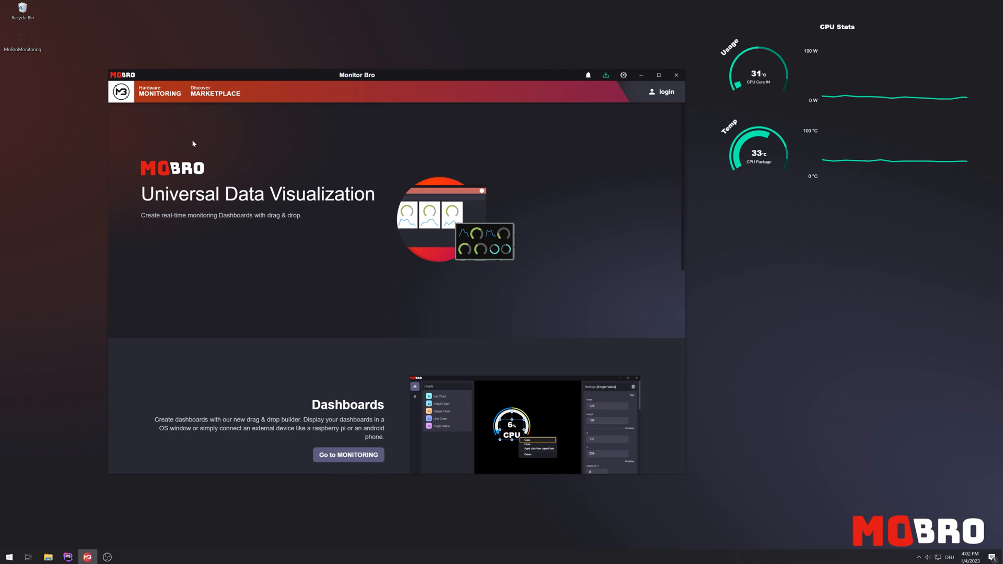
{"action": "mouse_move", "coordinate": [210, 98]}
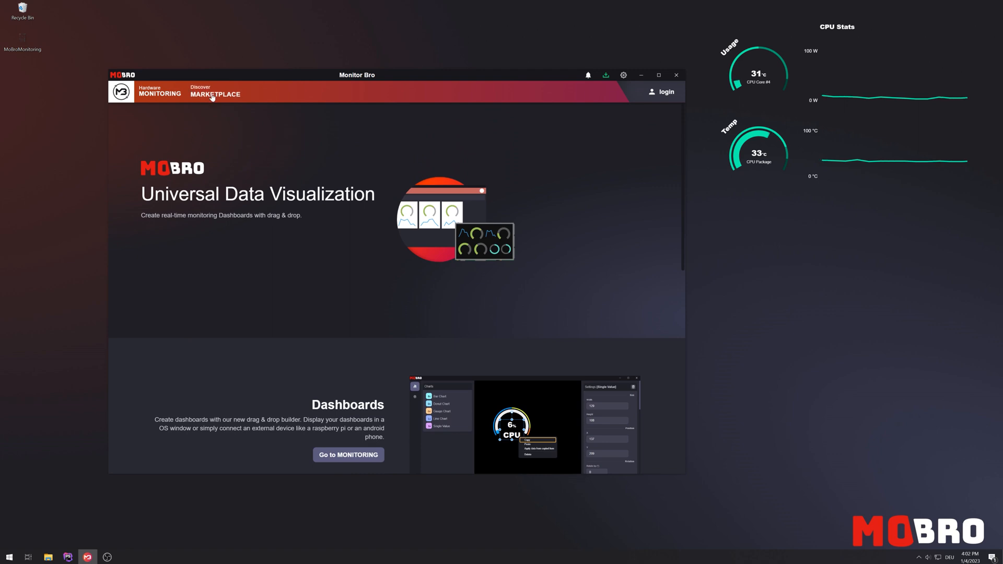
Install the Clocks widget pack from the Marketplace, dismiss the notice and return to Hardware Monitoring.
{"action": "left_click", "coordinate": [215, 93]}
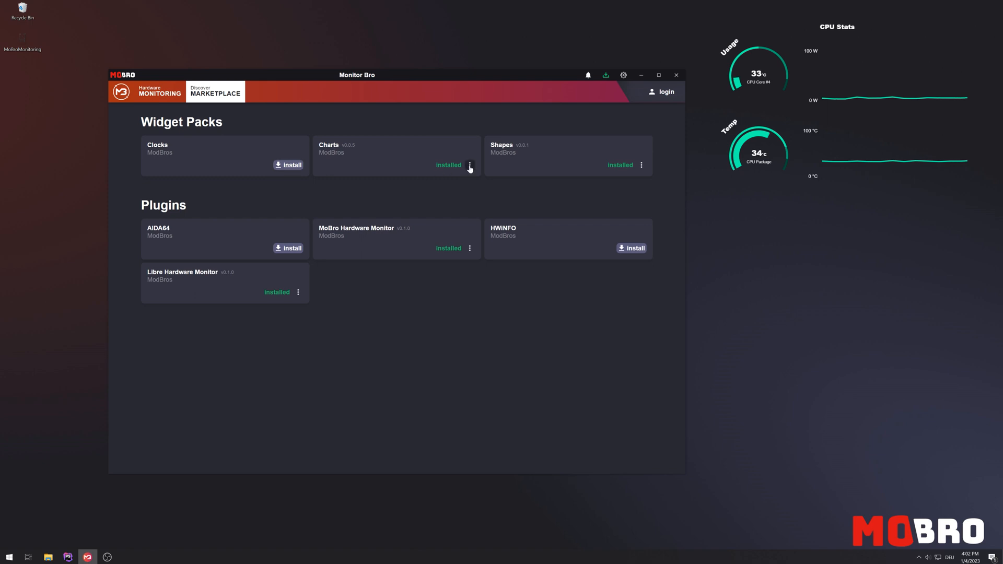
{"action": "left_click", "coordinate": [470, 165]}
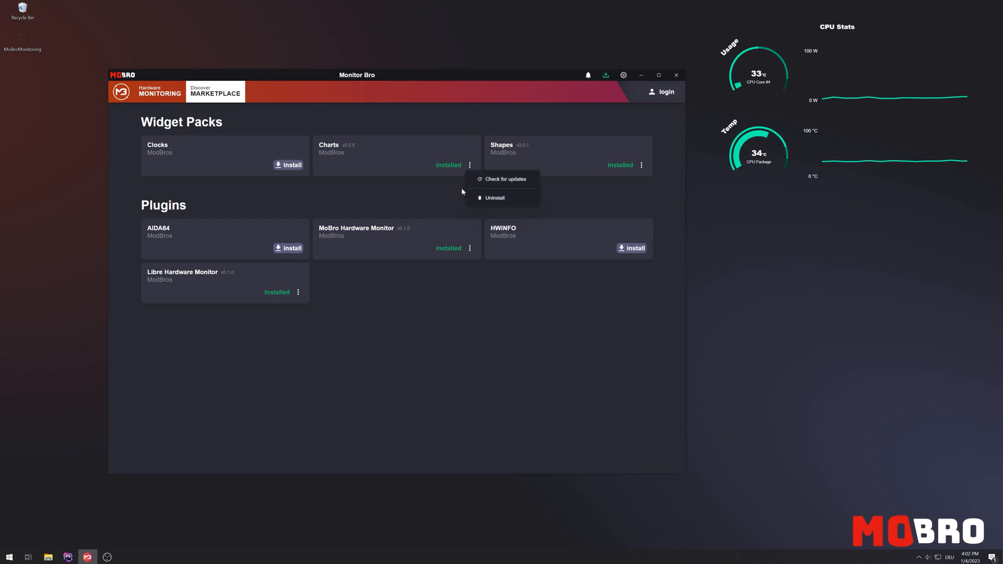
{"action": "left_click", "coordinate": [513, 191]}
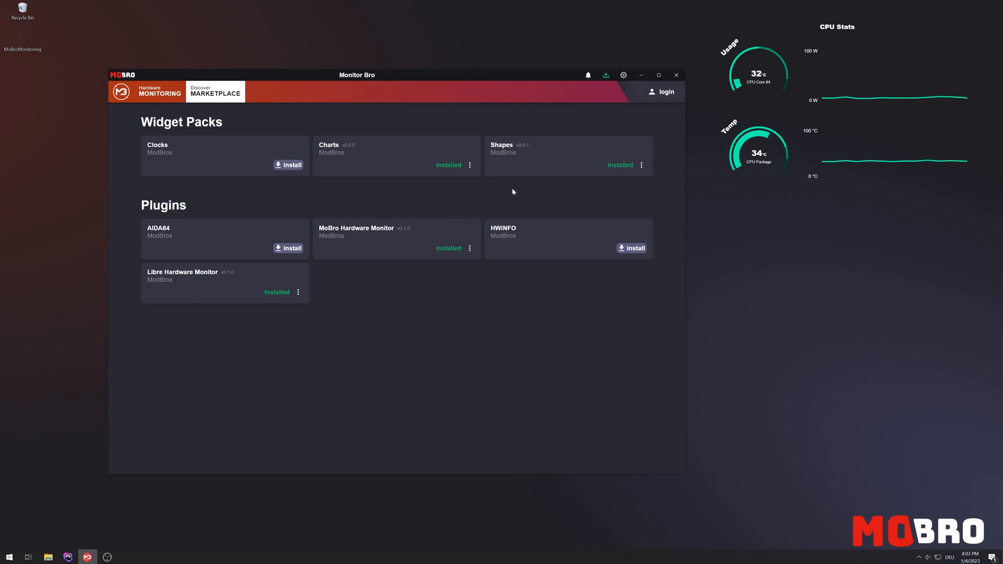
{"action": "mouse_move", "coordinate": [440, 146]}
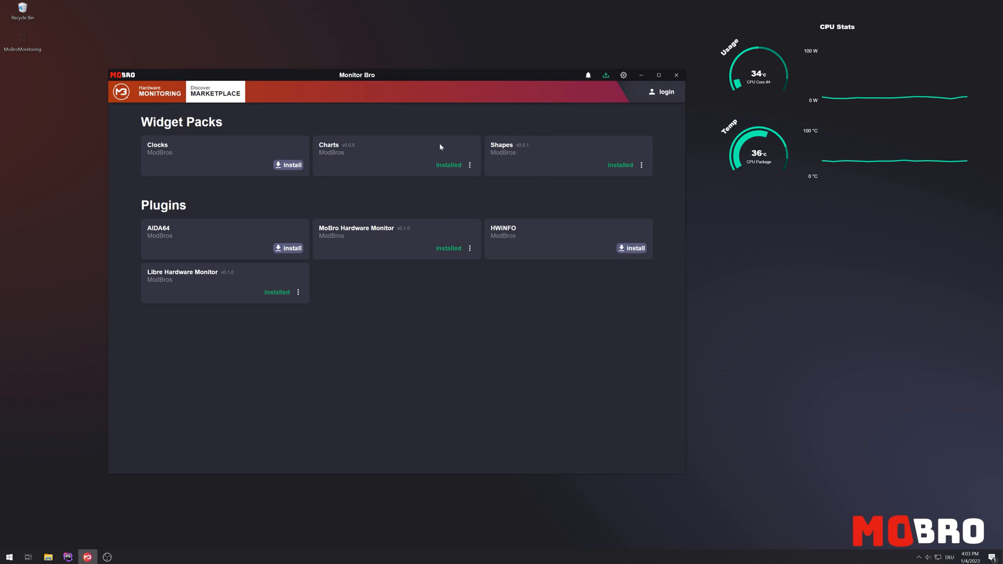
{"action": "mouse_move", "coordinate": [286, 165]}
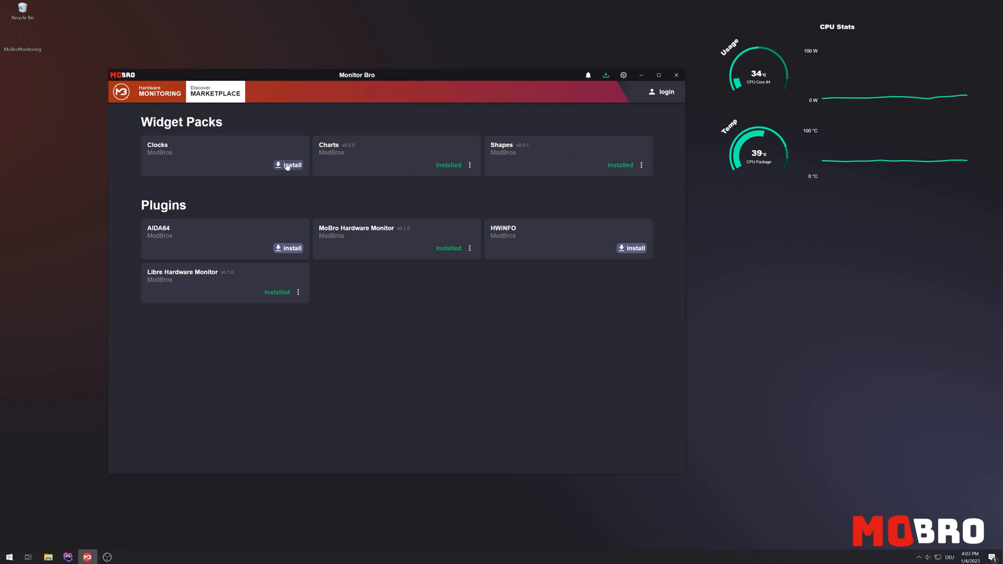
{"action": "left_click", "coordinate": [287, 165]}
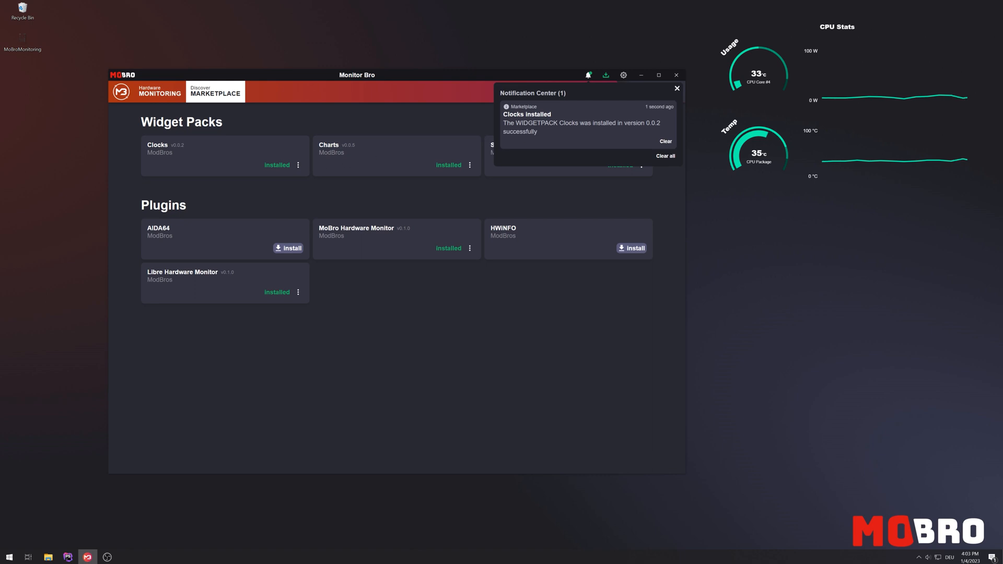
{"action": "left_click", "coordinate": [676, 88]}
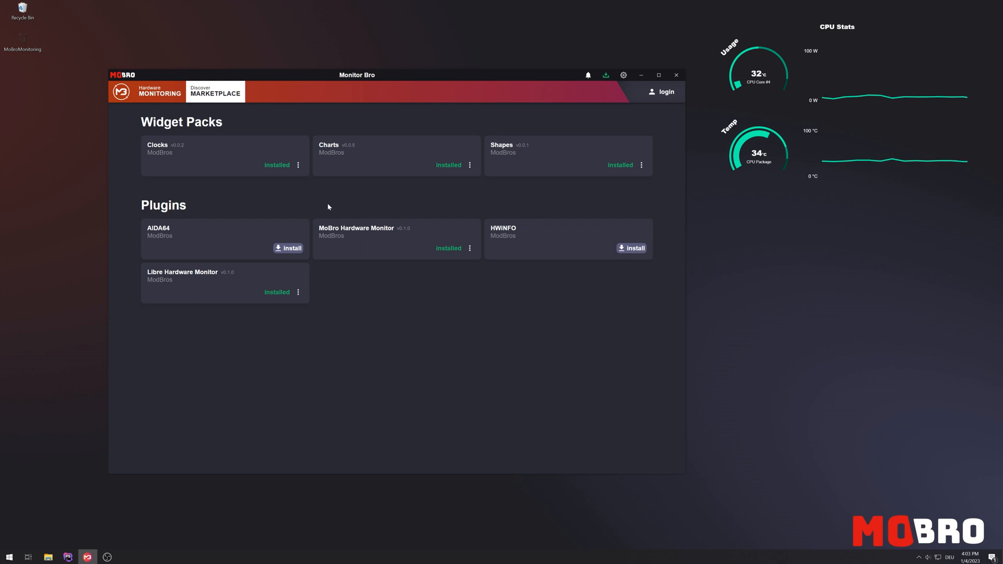
{"action": "mouse_move", "coordinate": [548, 289]}
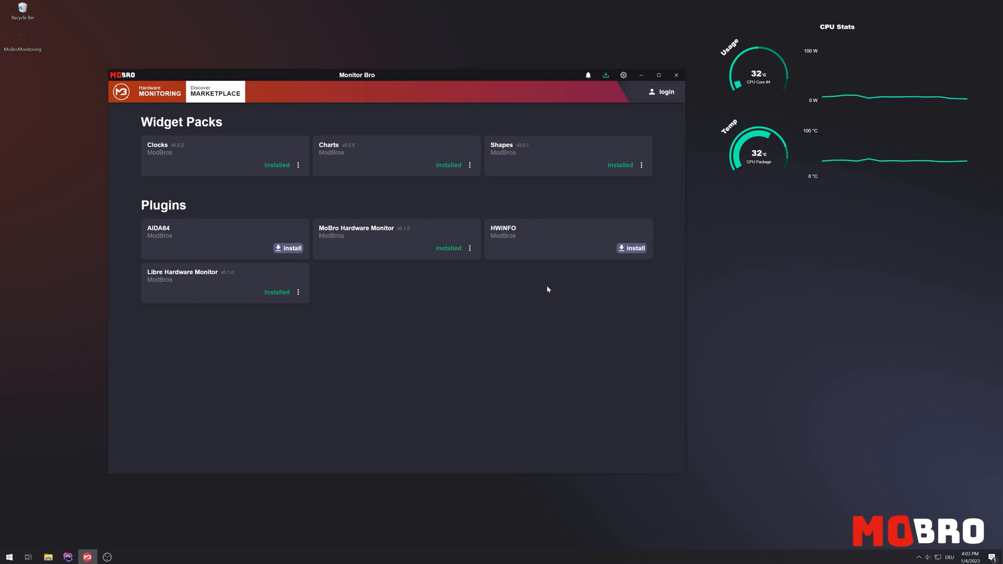
{"action": "mouse_move", "coordinate": [427, 278]}
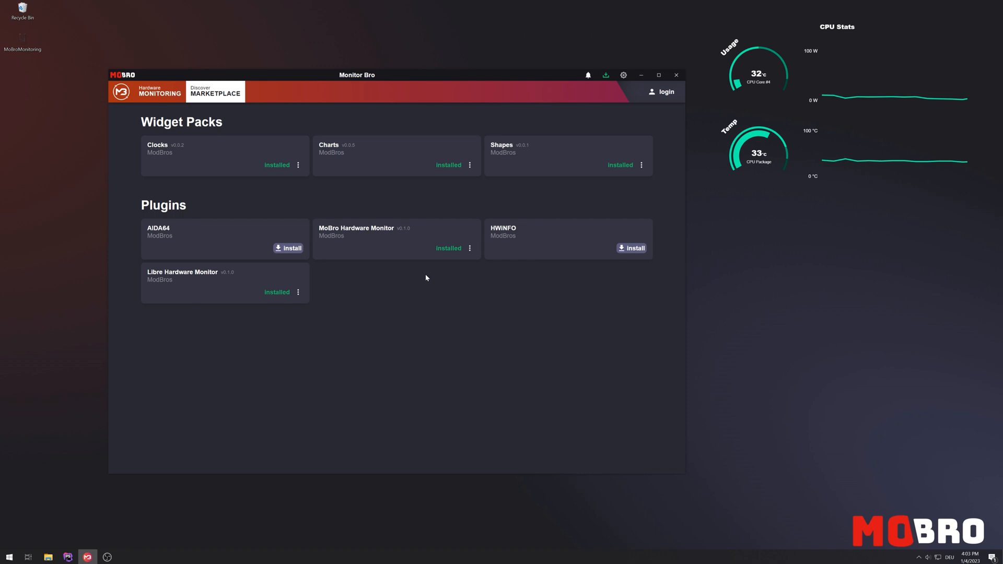
{"action": "left_click", "coordinate": [159, 92]}
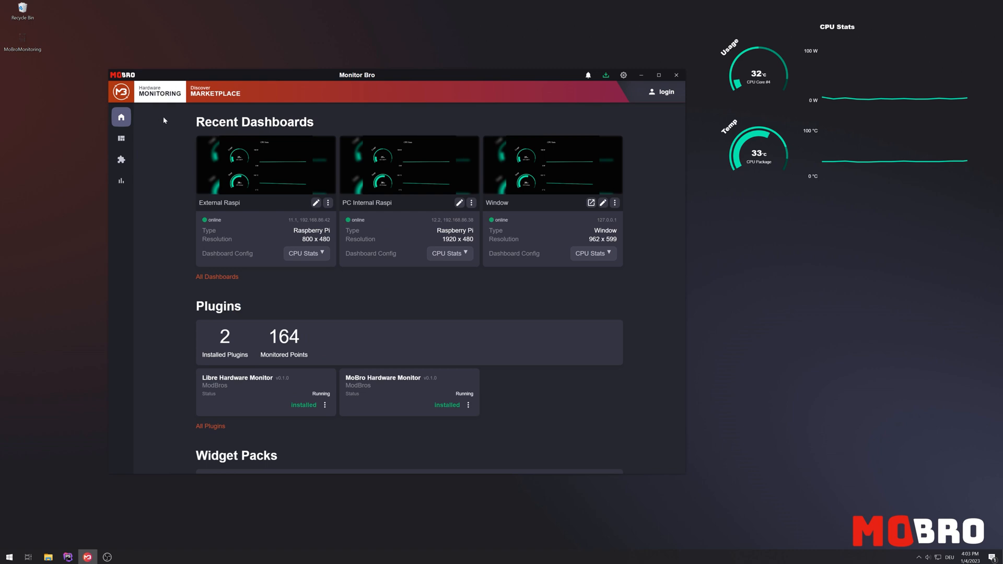
{"action": "mouse_move", "coordinate": [372, 227]}
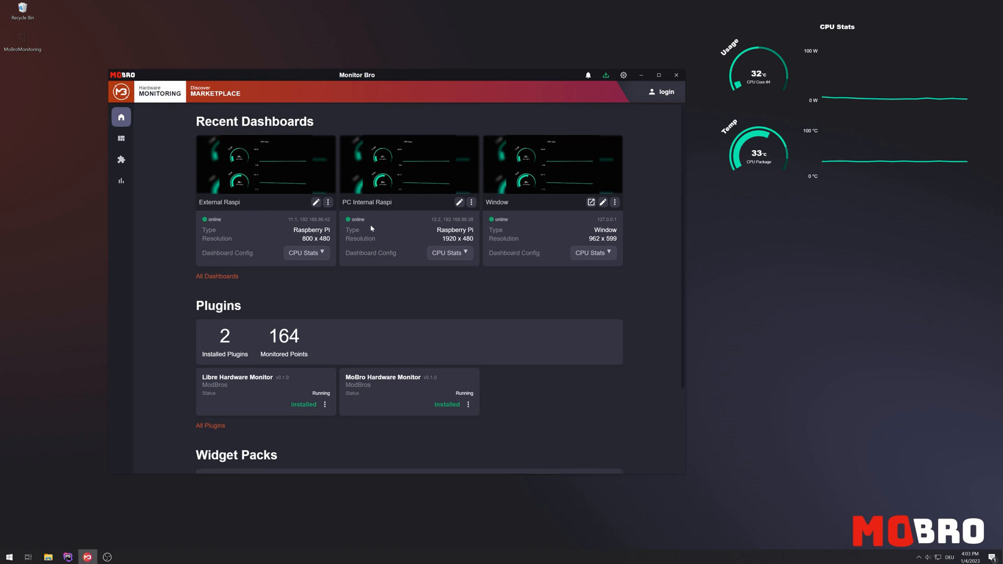
{"action": "scroll", "scroll_direction": "down", "scroll_amount": 3}
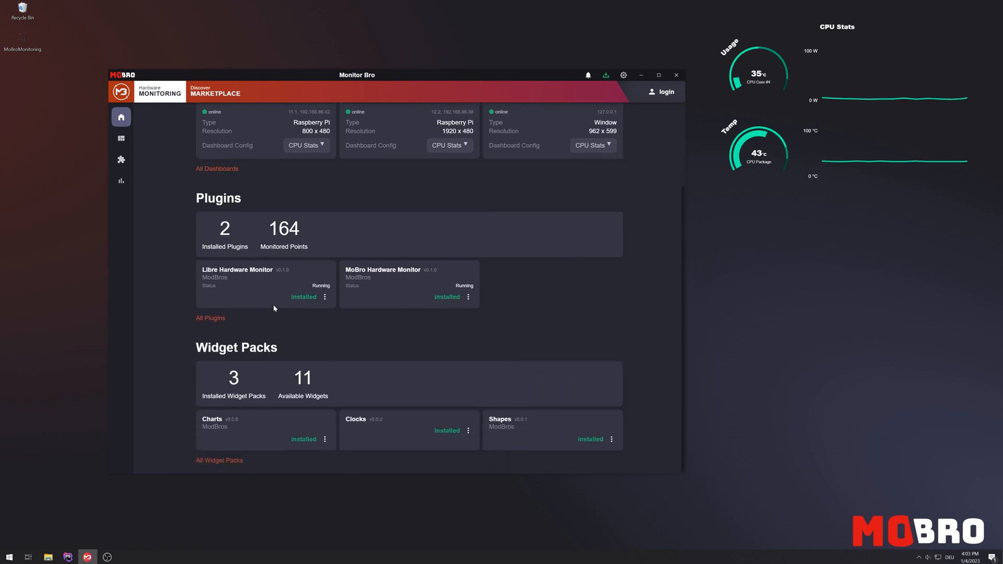
{"action": "scroll", "scroll_direction": "up", "scroll_amount": 3}
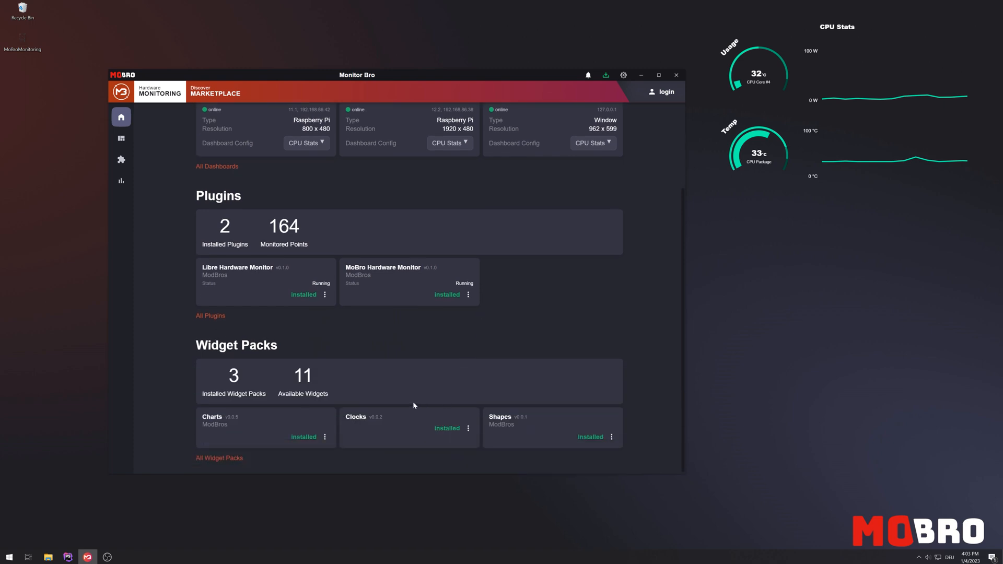
Show the dashboards list, where the connected HONOR+20 phone now appears, and dismiss the notice.
{"action": "left_click", "coordinate": [121, 138]}
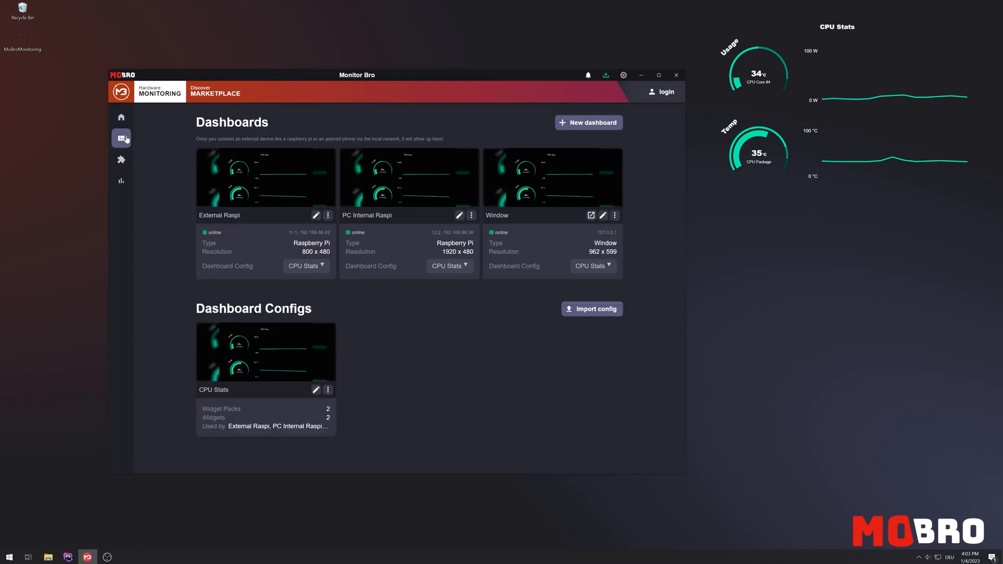
{"action": "mouse_move", "coordinate": [297, 133]}
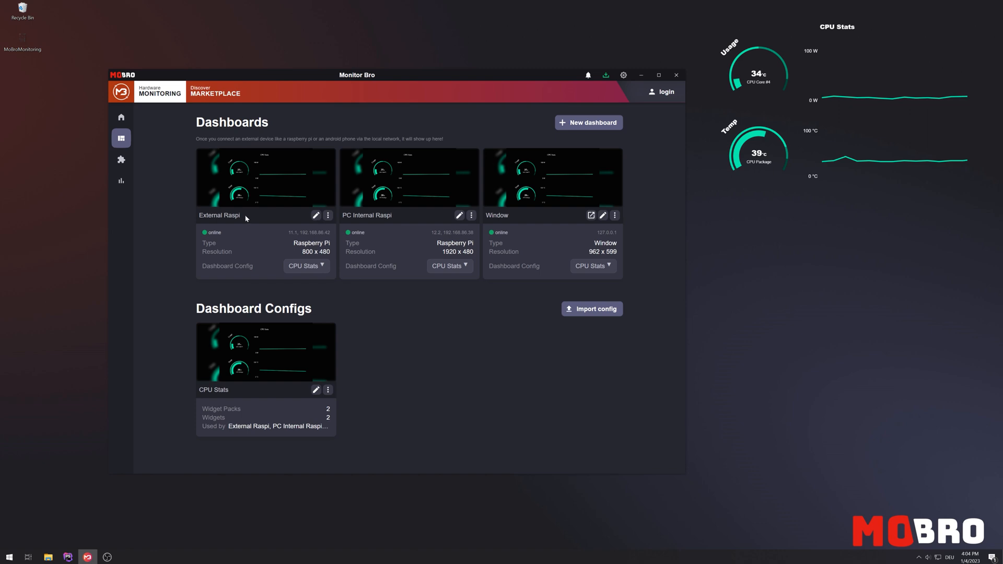
{"action": "mouse_move", "coordinate": [385, 297]}
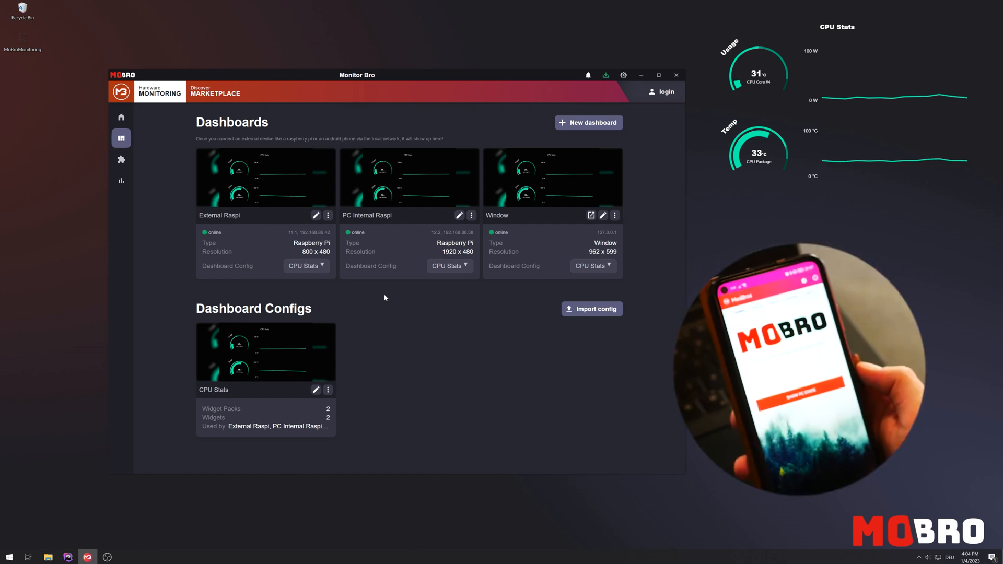
{"action": "left_click", "coordinate": [587, 75]}
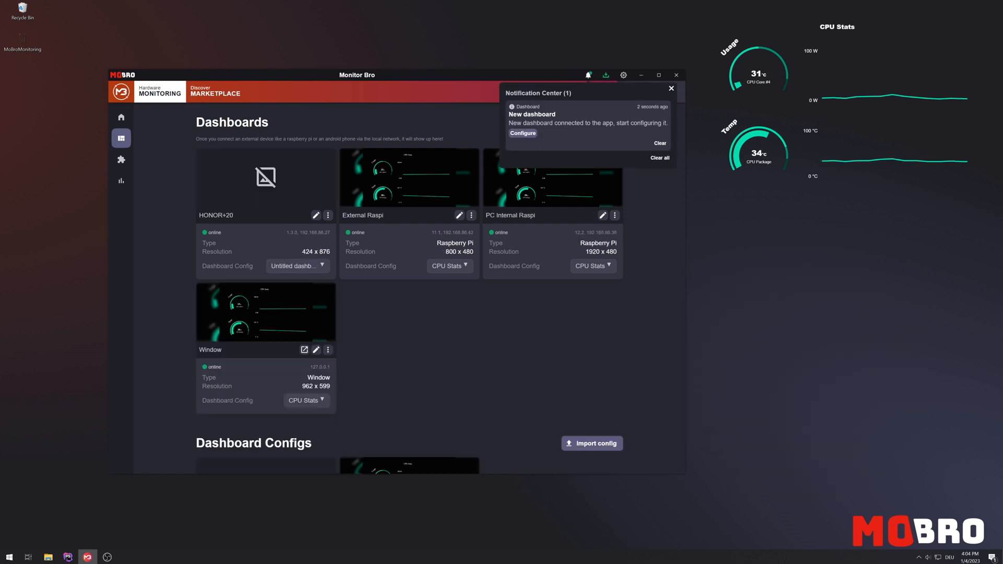
{"action": "left_click", "coordinate": [671, 89]}
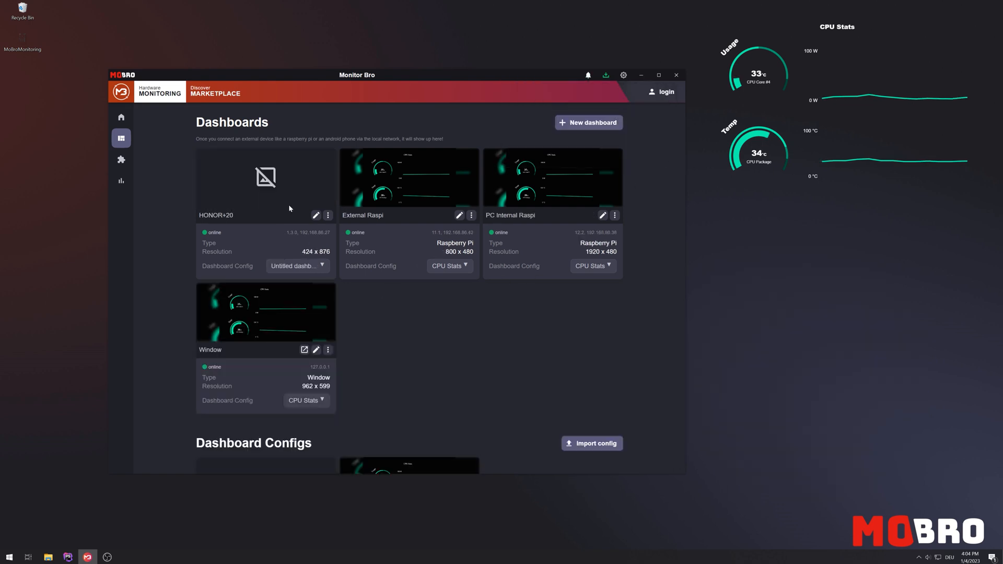
{"action": "scroll", "scroll_direction": "down", "scroll_amount": 3}
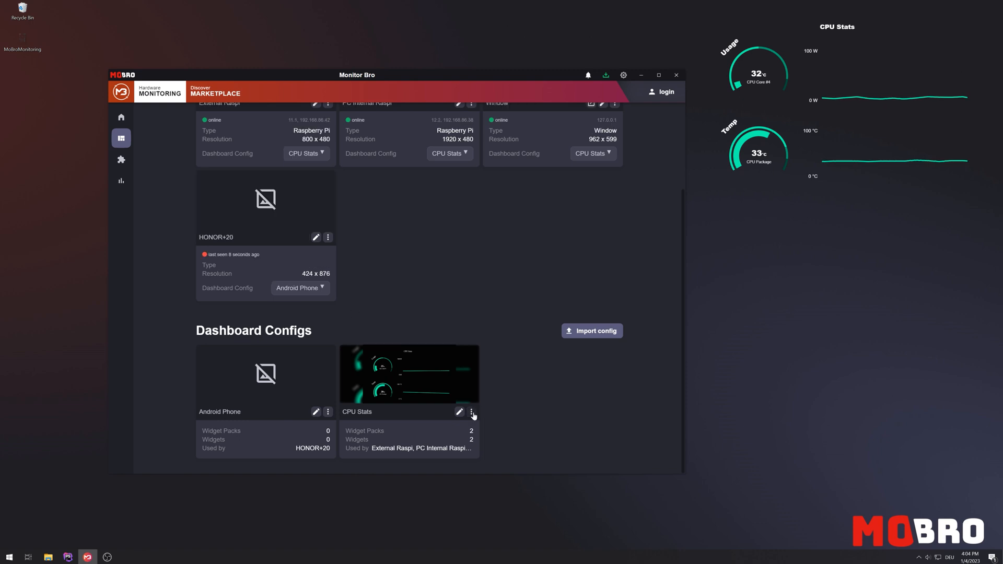
{"action": "left_click", "coordinate": [472, 411]}
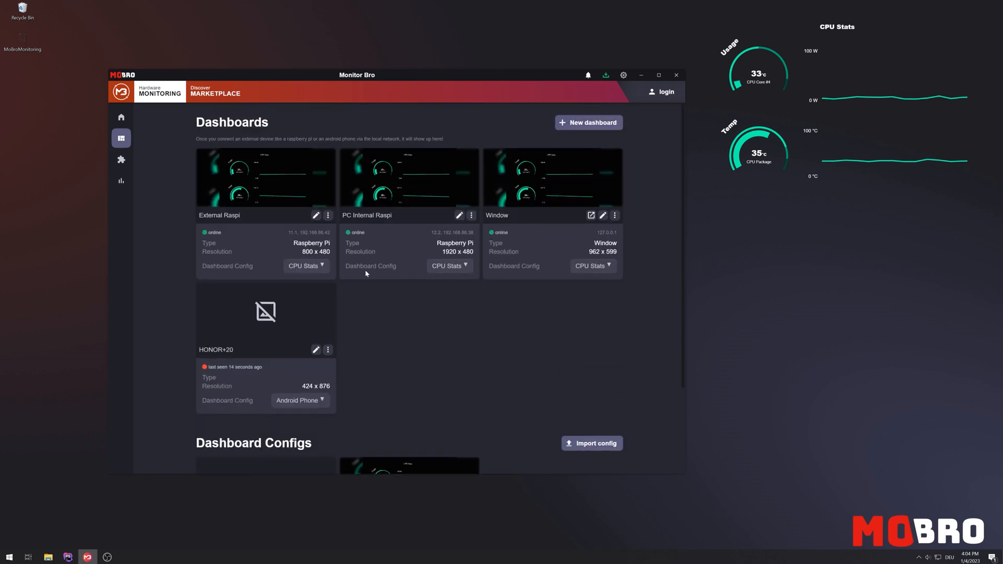
Check HONOR+20's Android Phone dashboard config without changing it, then reopen the new-dashboard notice.
{"action": "left_click", "coordinate": [300, 400]}
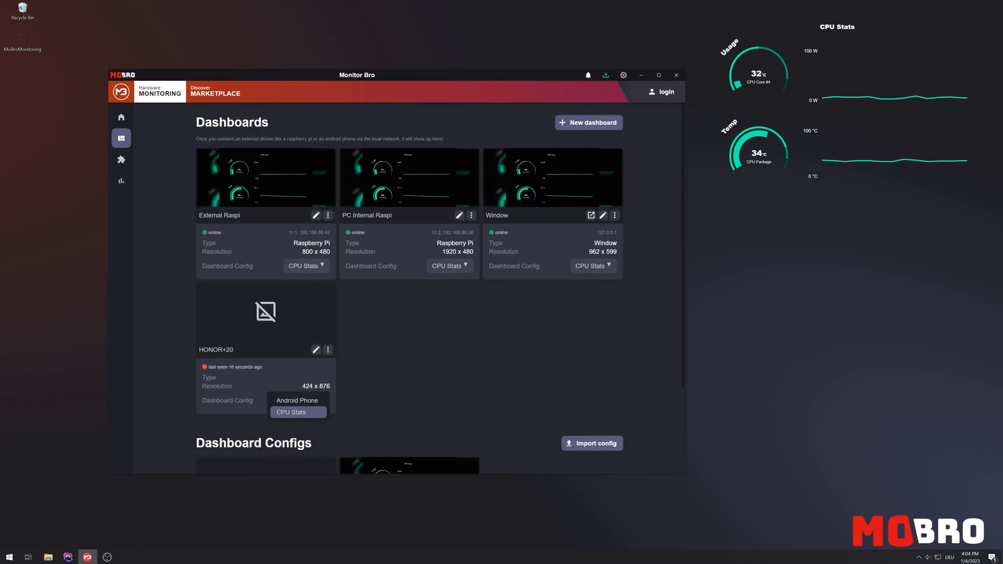
{"action": "left_click", "coordinate": [297, 400]}
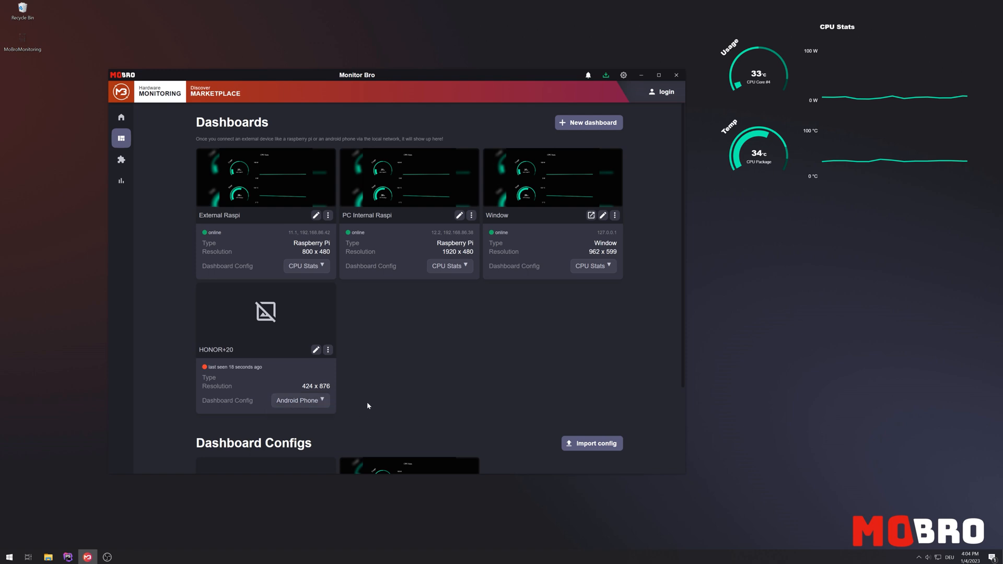
{"action": "scroll", "scroll_direction": "down", "scroll_amount": 3}
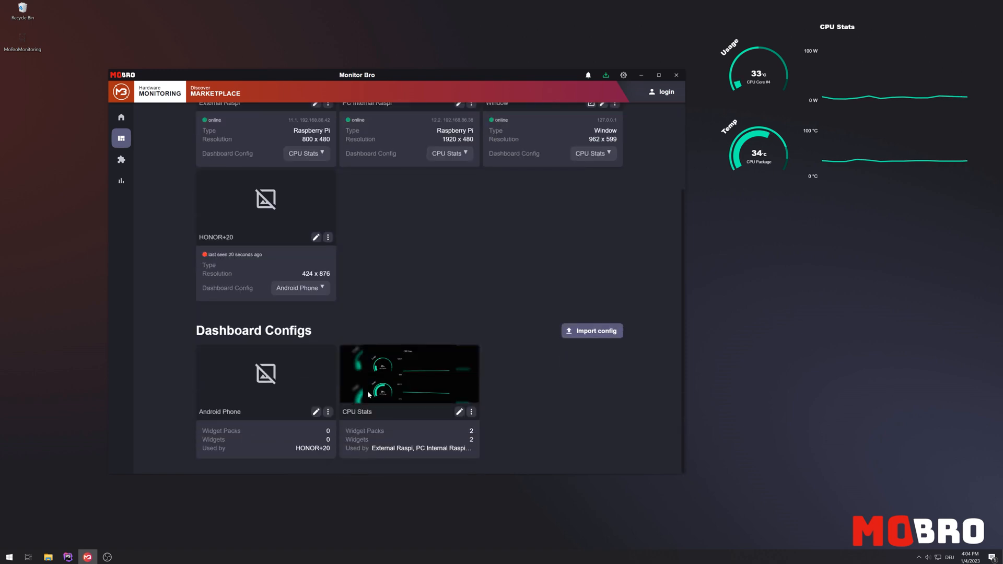
{"action": "scroll", "scroll_direction": "up", "scroll_amount": 3}
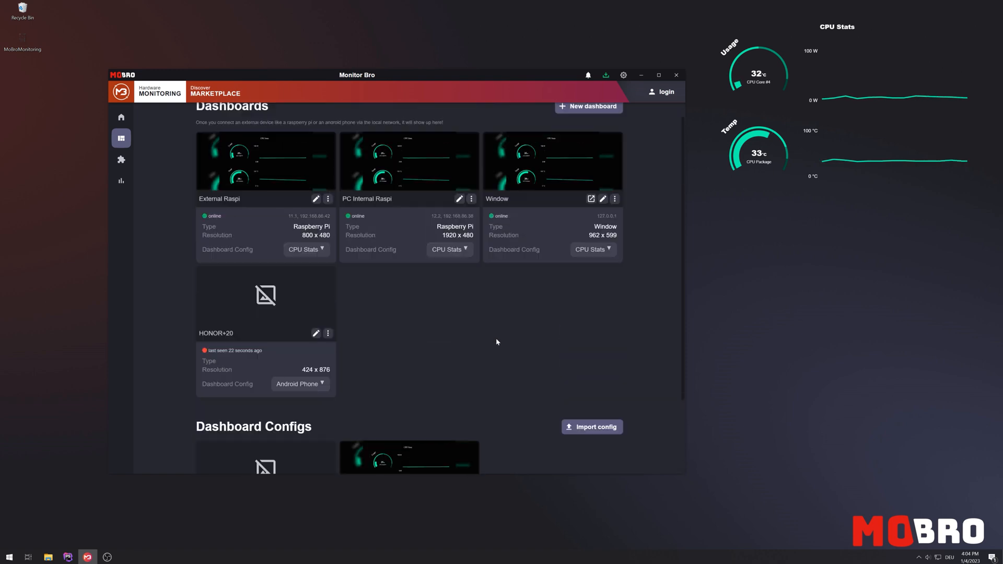
{"action": "left_click", "coordinate": [587, 75]}
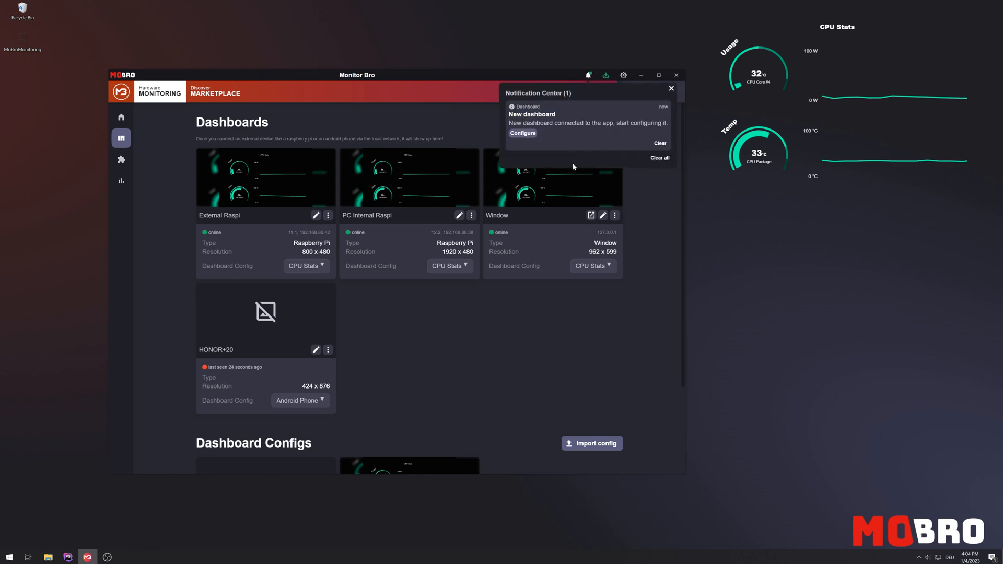
Configure the phone dashboard with an Image widget holding the monitoring background picture, value 40, and adjust opacity.
{"action": "left_click", "coordinate": [522, 133]}
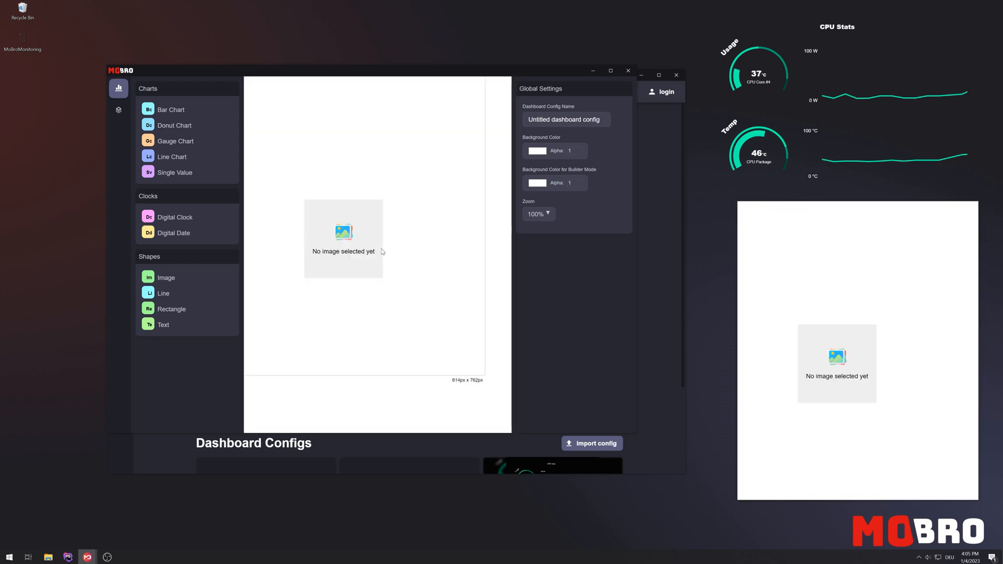
{"action": "left_click", "coordinate": [344, 238]}
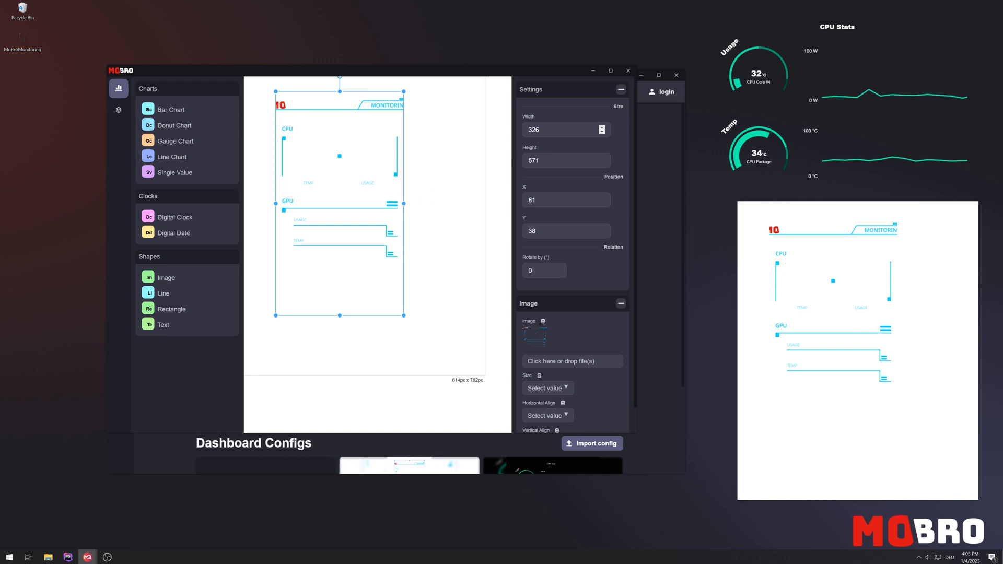
{"action": "type", "text": "40"}
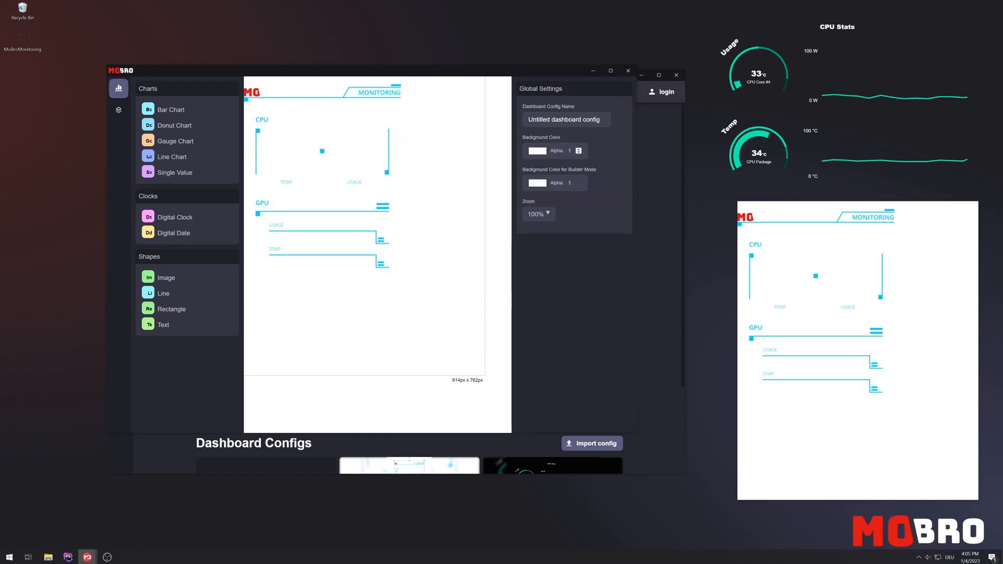
{"action": "left_click", "coordinate": [571, 151]}
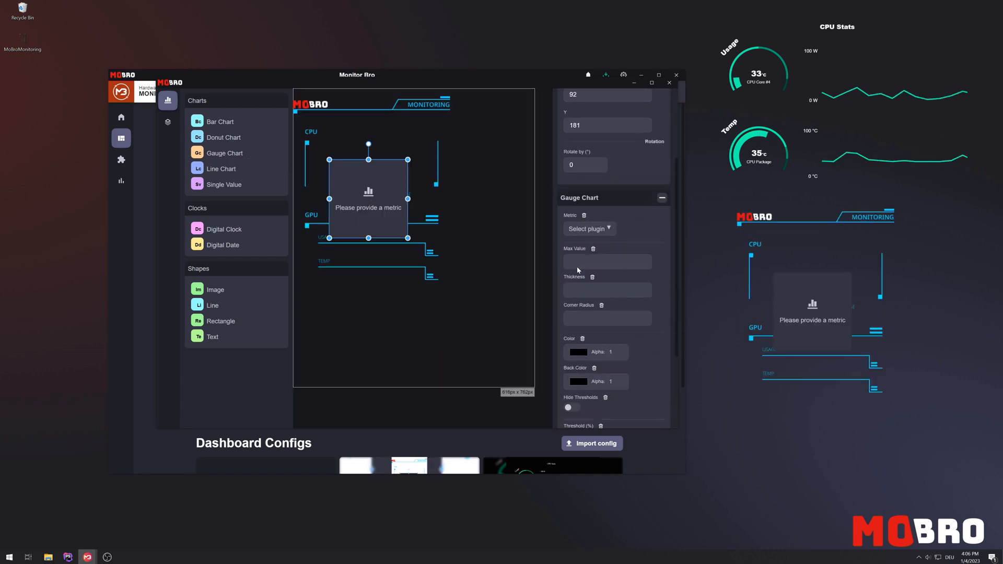
Set the gauge metric to Libre Hardware Monitor > Processor > CPU Package with Max Value 110.
{"action": "left_click", "coordinate": [589, 228]}
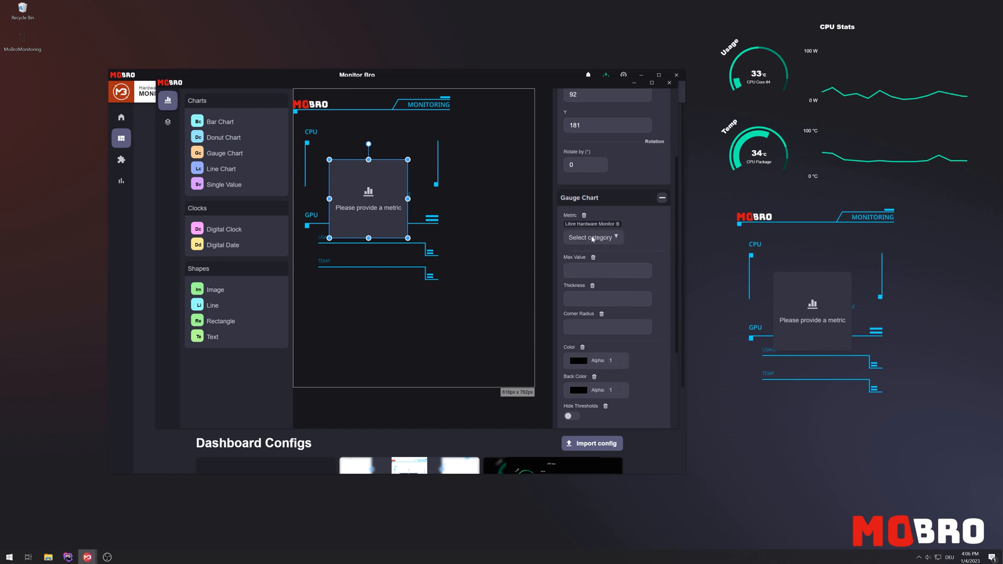
{"action": "left_click", "coordinate": [593, 238]}
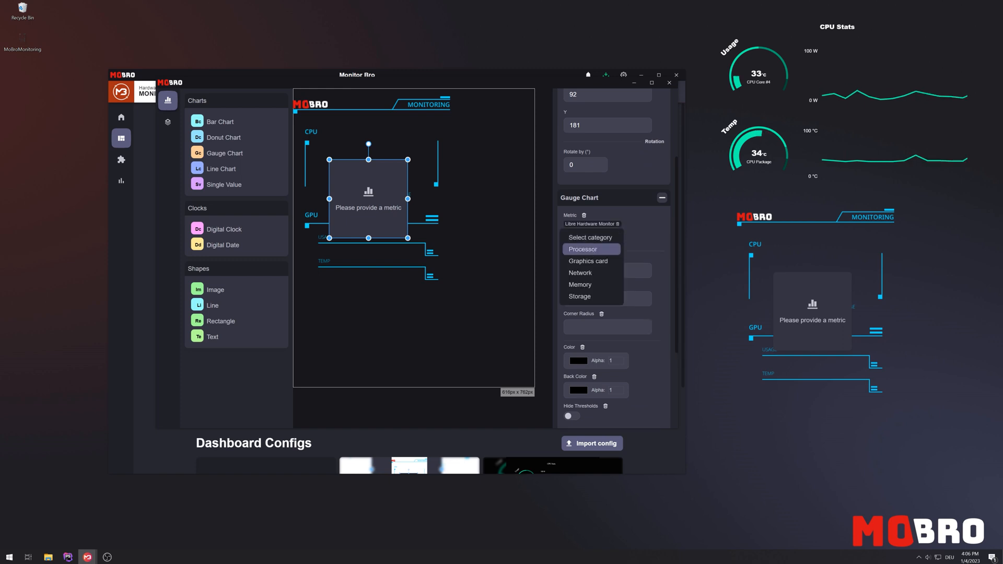
{"action": "left_click", "coordinate": [583, 249]}
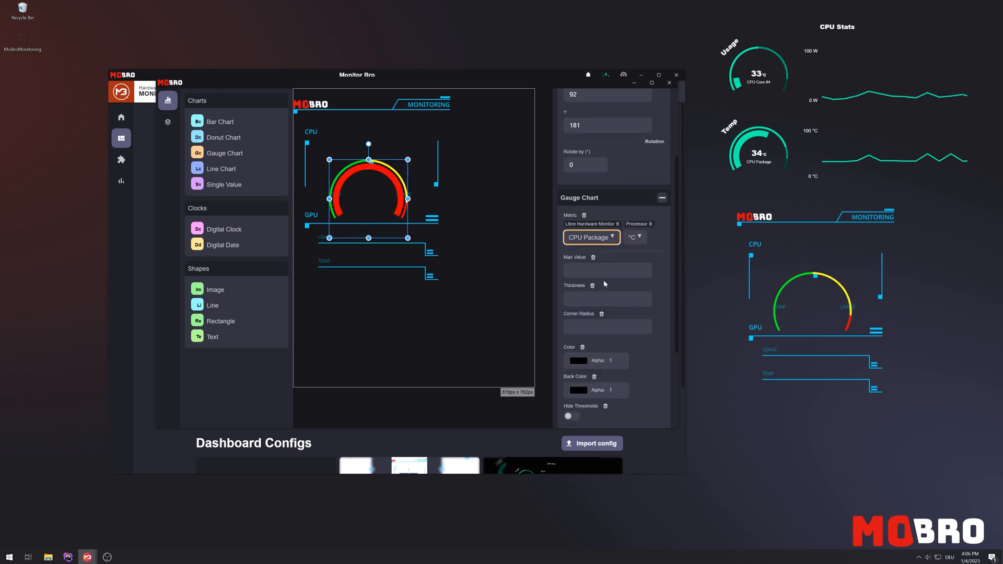
{"action": "type", "text": "110"}
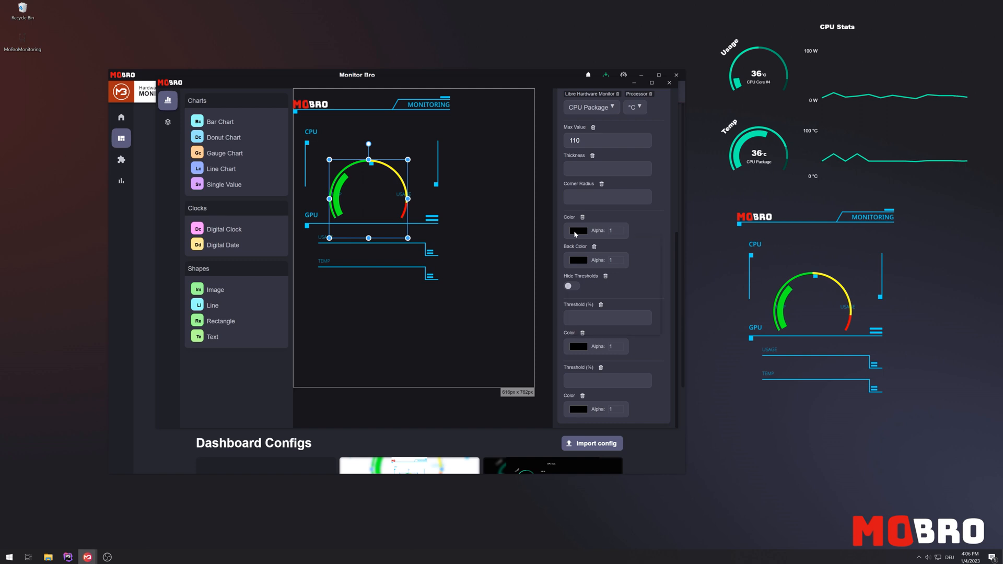
Colour the gauge fill and first threshold red and set its Width to 130.
{"action": "left_click", "coordinate": [577, 231]}
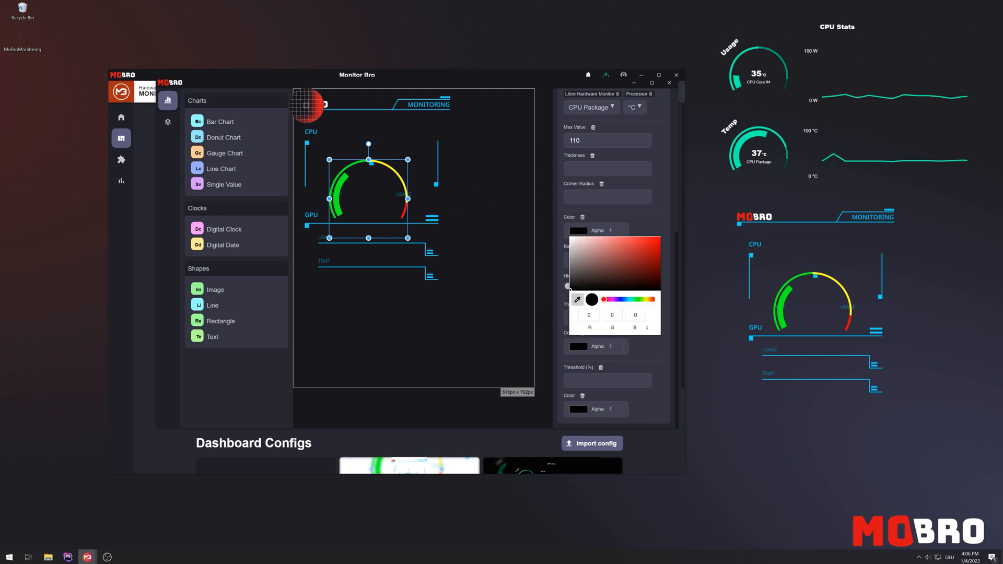
{"action": "left_click", "coordinate": [654, 244]}
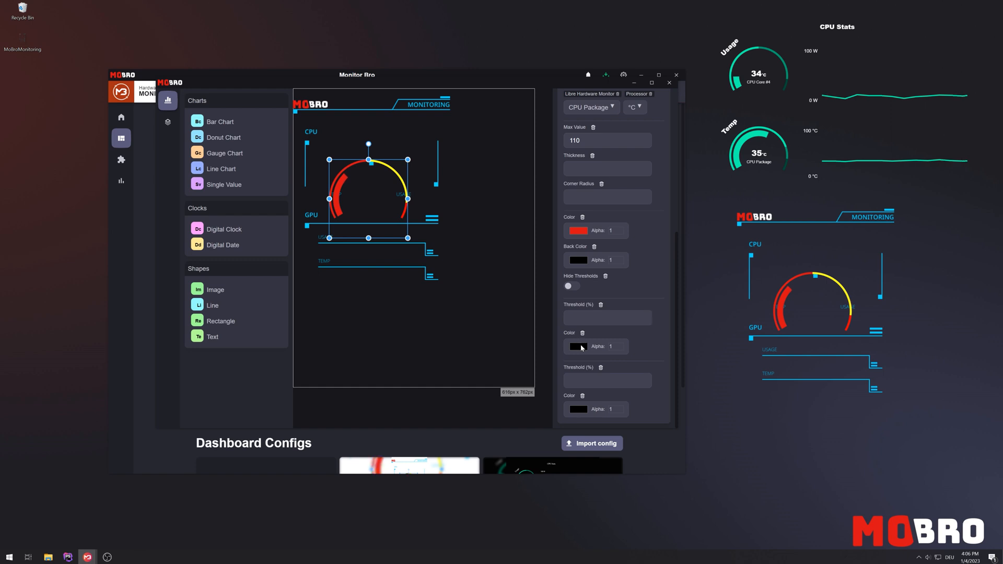
{"action": "left_click", "coordinate": [578, 346]}
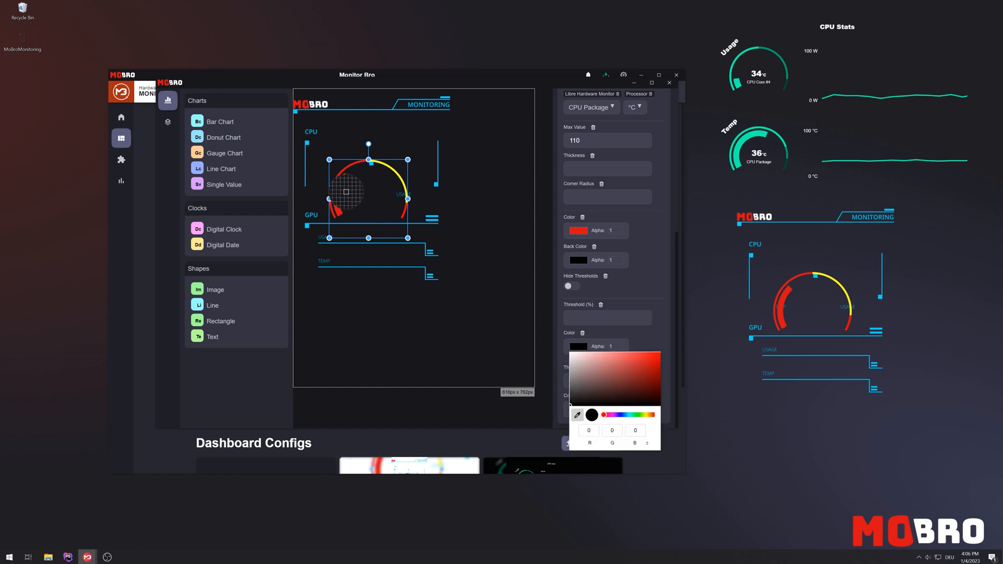
{"action": "left_click", "coordinate": [653, 360]}
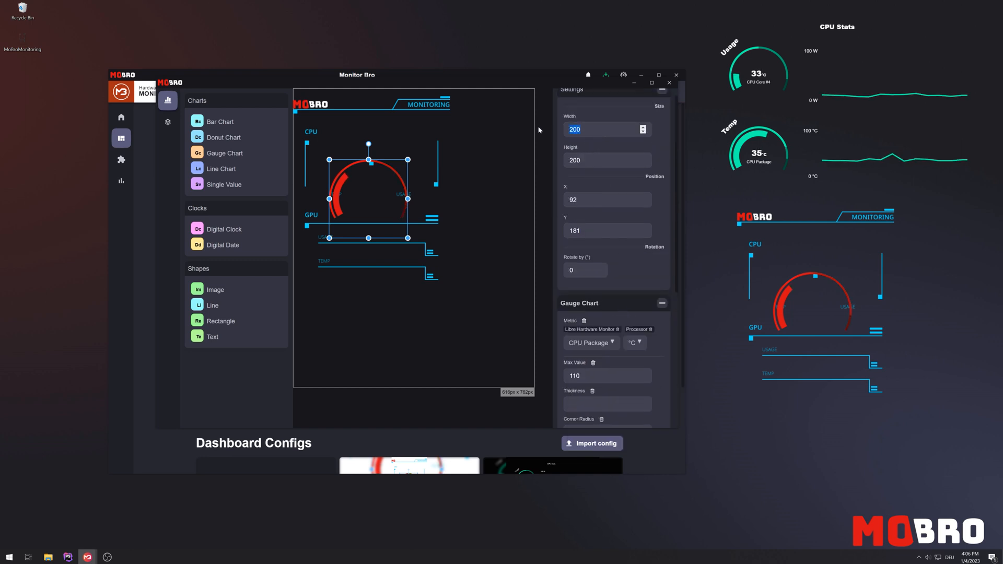
{"action": "type", "text": "130"}
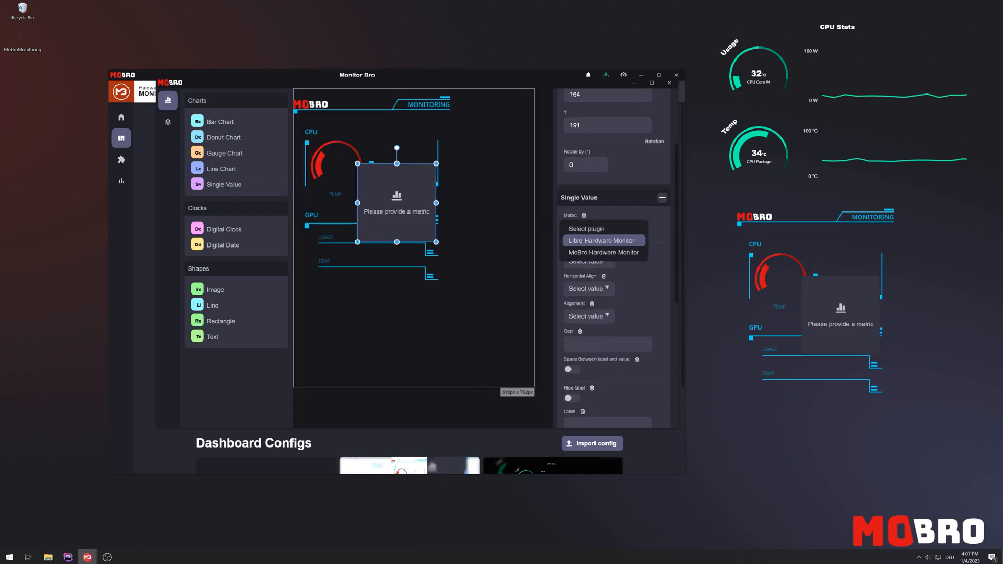
Set the Single Value's metric to Libre Hardware Monitor CPU Package temperature inside the gauge.
{"action": "left_click", "coordinate": [603, 241]}
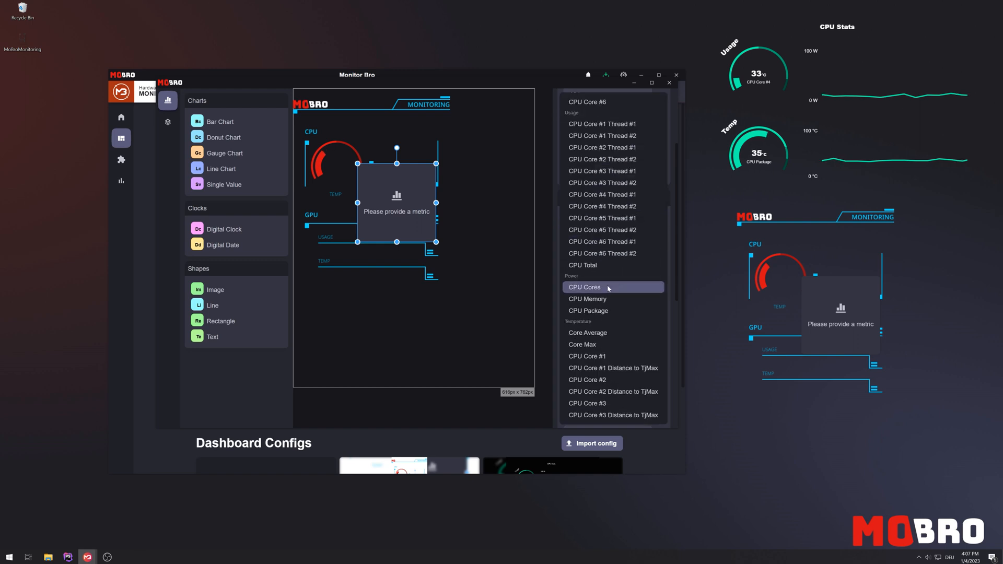
{"action": "left_click", "coordinate": [588, 310]}
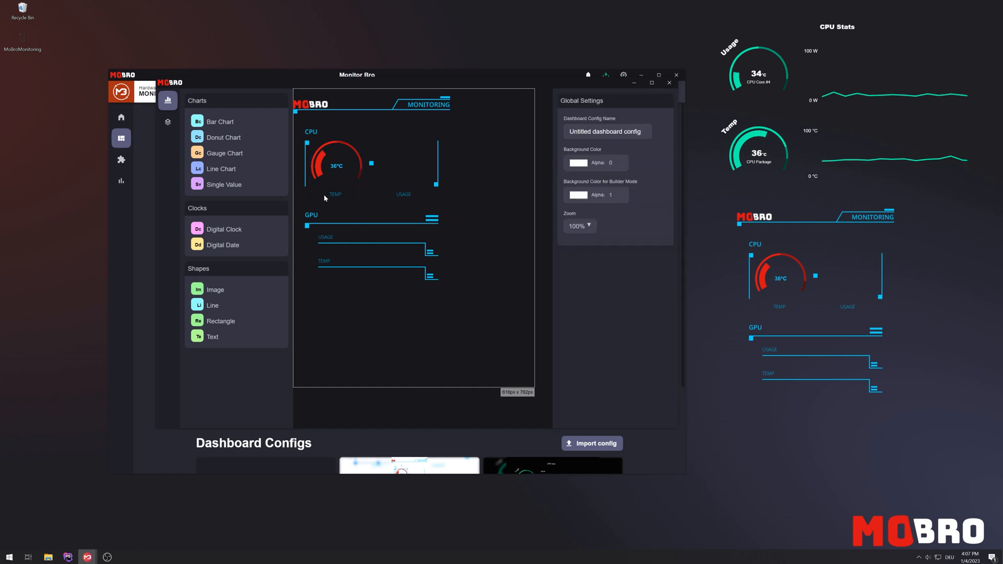
Create a layer group named CPU Temp and move the Single Value and Gauge Chart into it.
{"action": "left_click", "coordinate": [167, 122]}
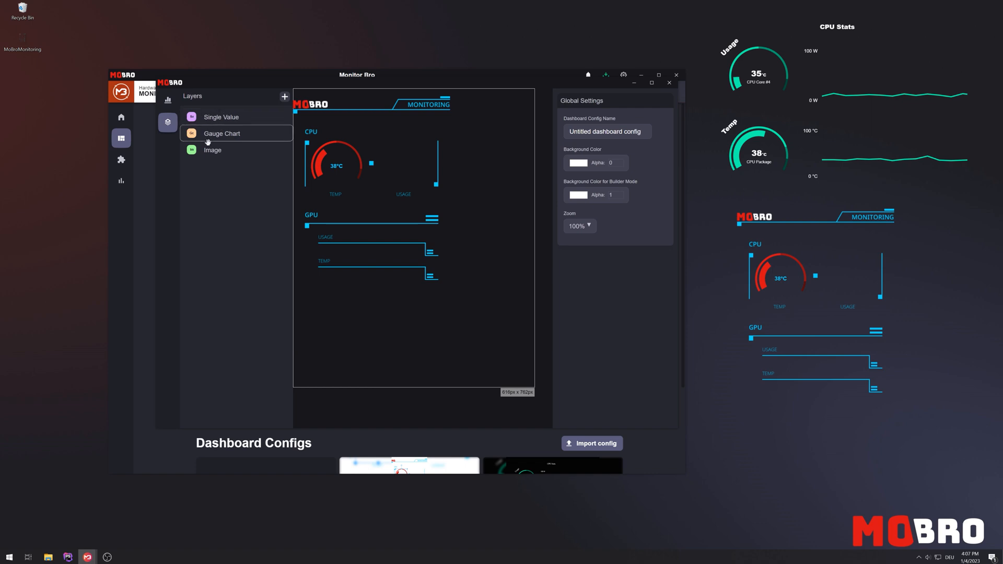
{"action": "mouse_move", "coordinate": [278, 105]}
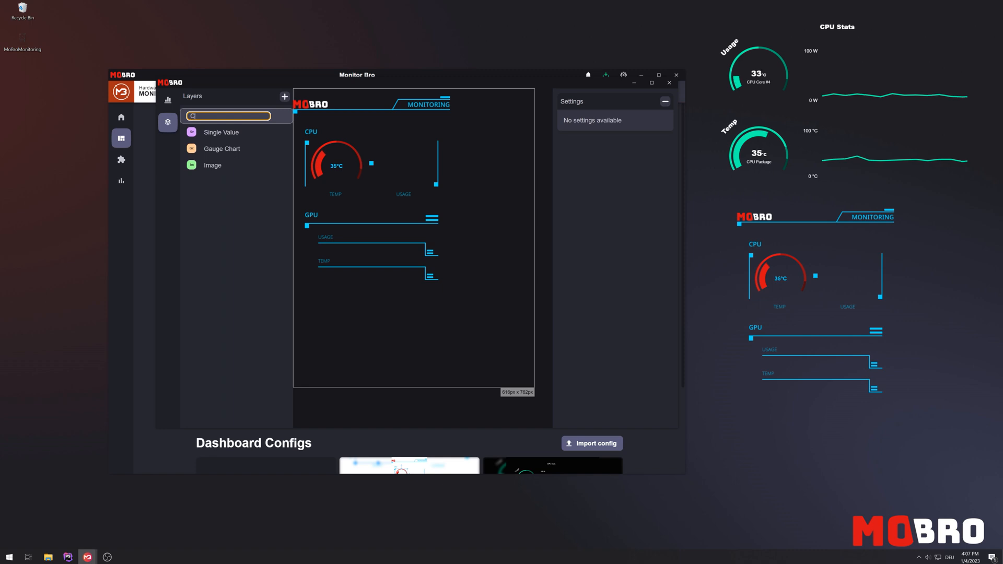
{"action": "type", "text": "CPU Temp"}
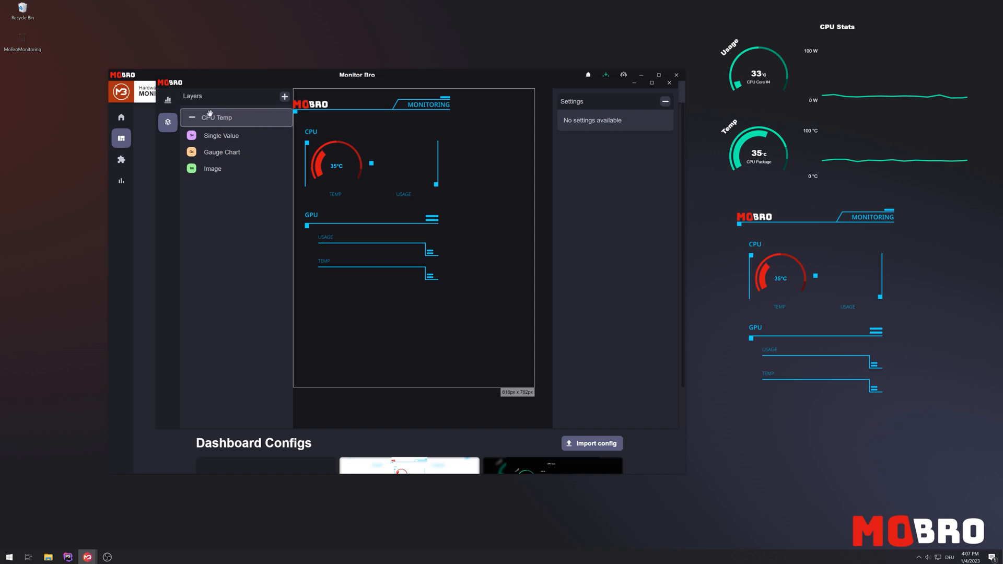
{"action": "left_click", "coordinate": [221, 152]}
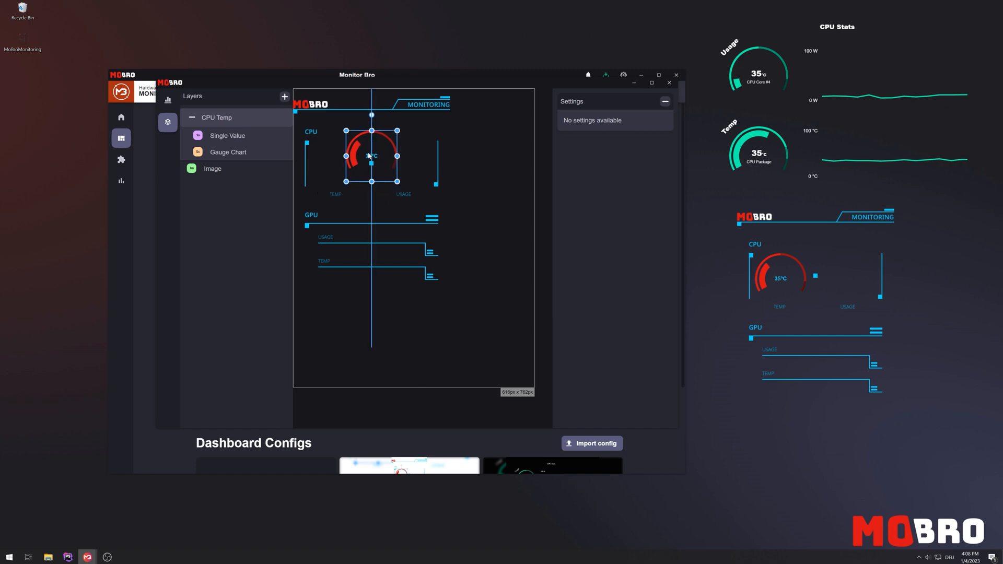
{"action": "left_click_drag", "start_coordinate": [371, 155], "coordinate": [336, 165]}
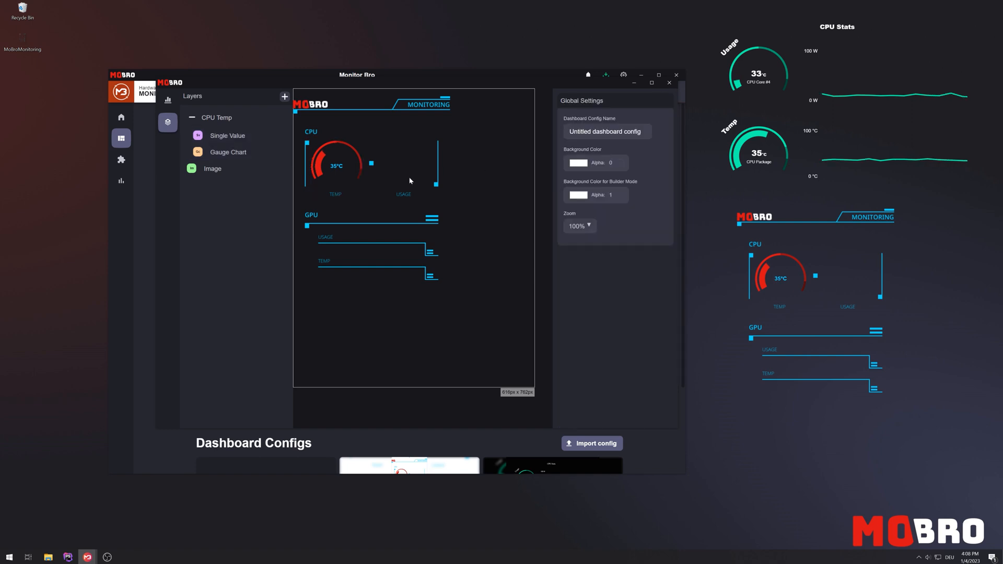
Paste a copy of the CPU Temp group, switch its Single Value to CPU usage and place it beside the original.
{"action": "left_click", "coordinate": [216, 117]}
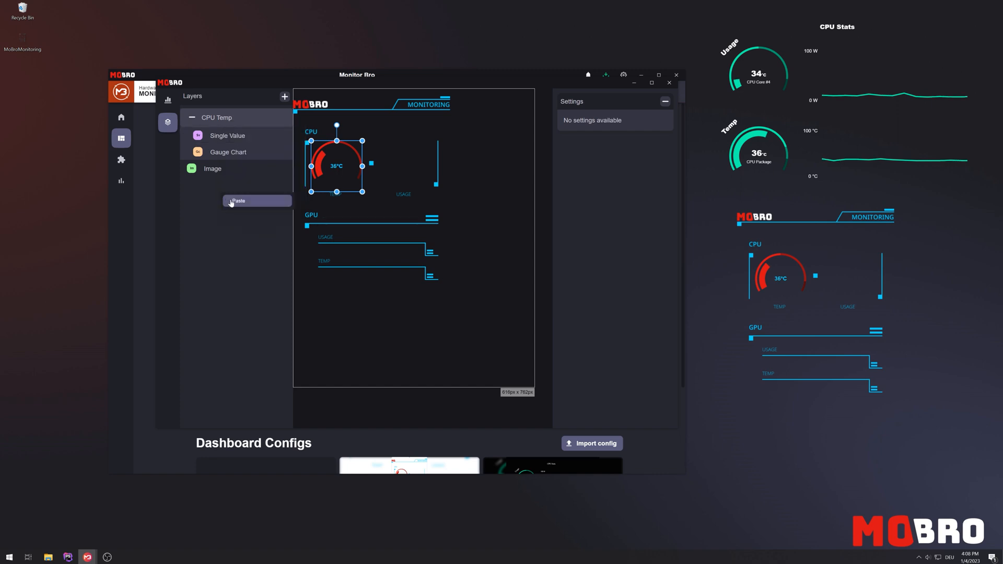
{"action": "left_click", "coordinate": [238, 200]}
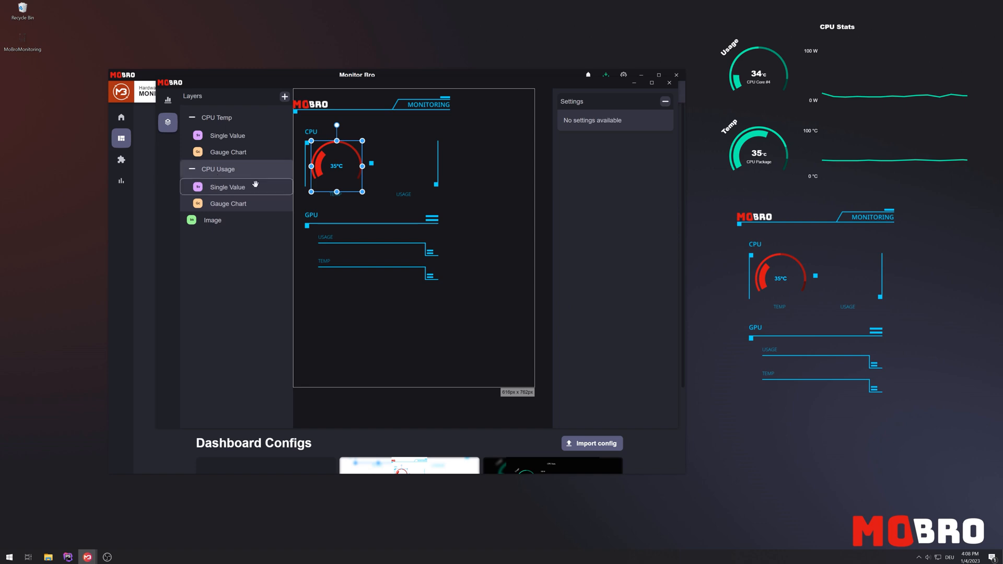
{"action": "left_click", "coordinate": [227, 187]}
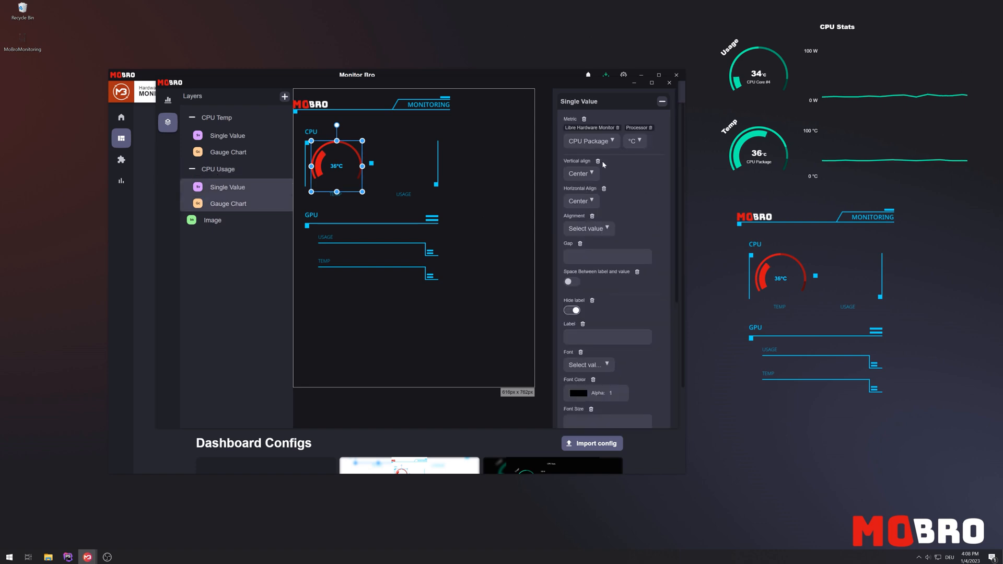
{"action": "left_click", "coordinate": [589, 141]}
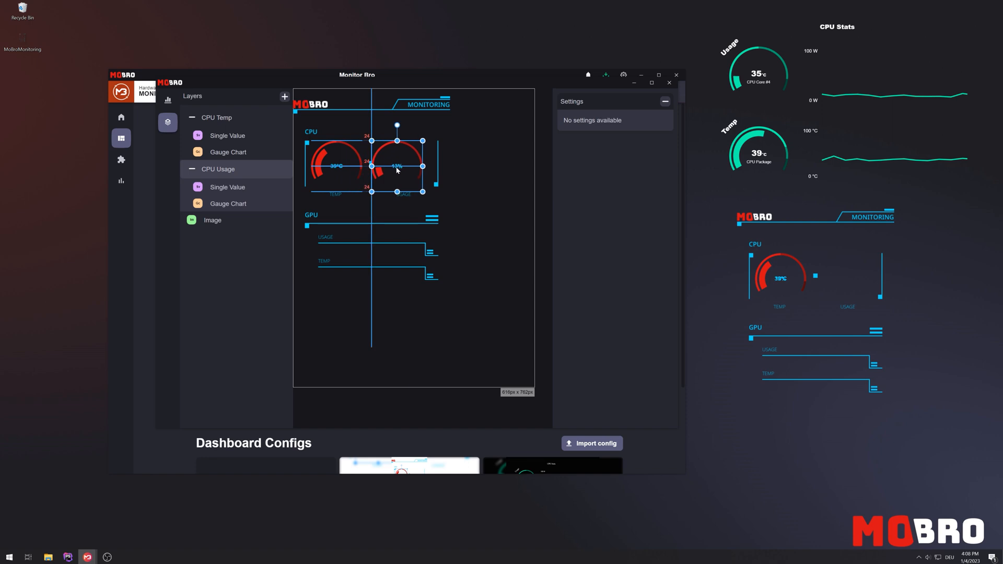
{"action": "left_click", "coordinate": [167, 101]}
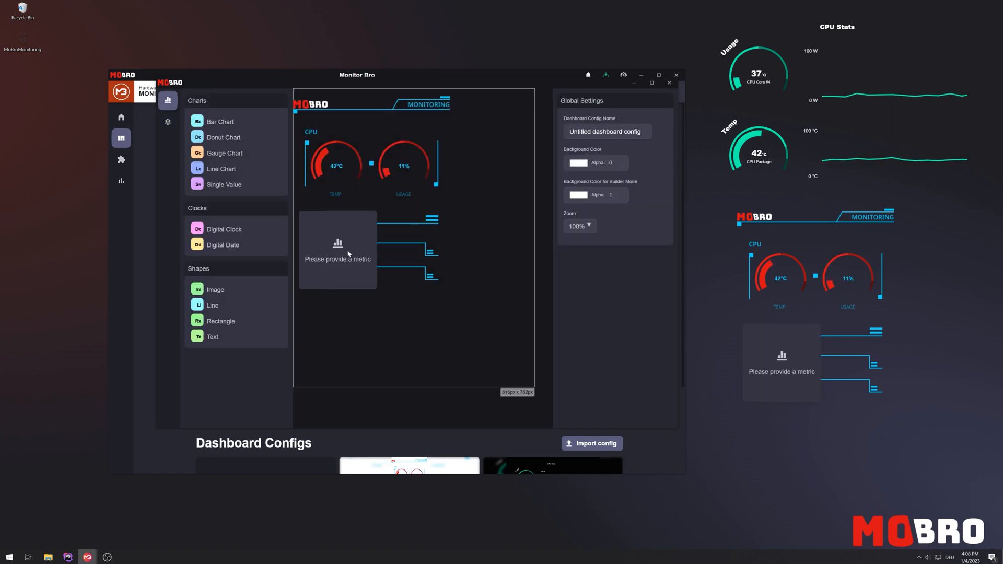
Set the new bar chart's metric to Graphics card > GPU Core and its fill colour to red.
{"action": "left_click", "coordinate": [338, 254]}
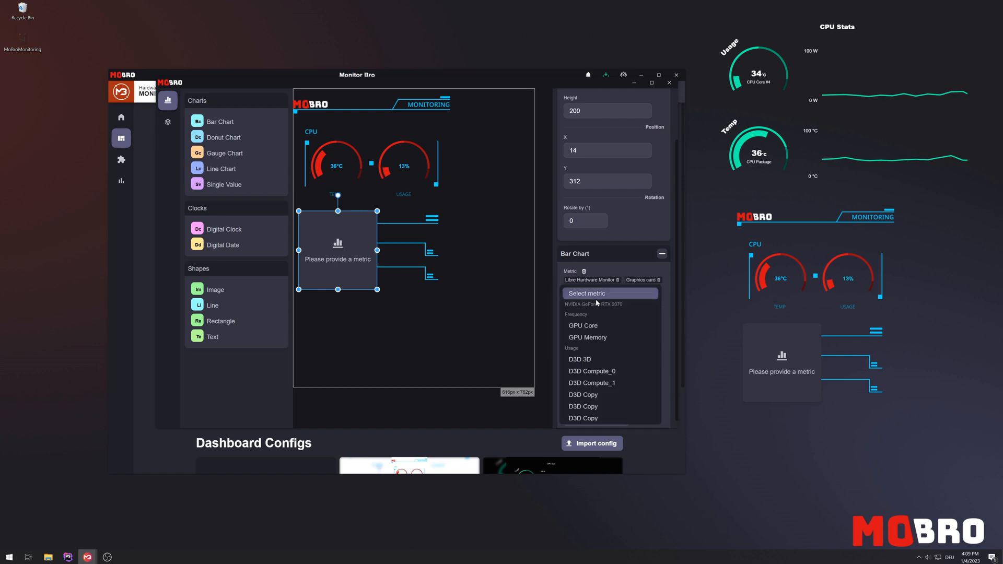
{"action": "scroll", "scroll_direction": "down", "scroll_amount": 3}
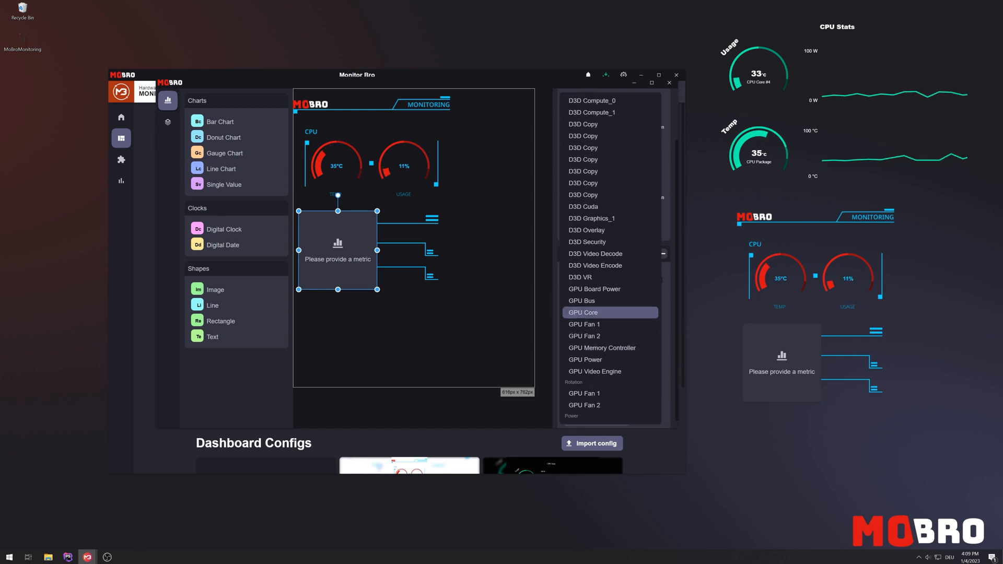
{"action": "left_click", "coordinate": [583, 312]}
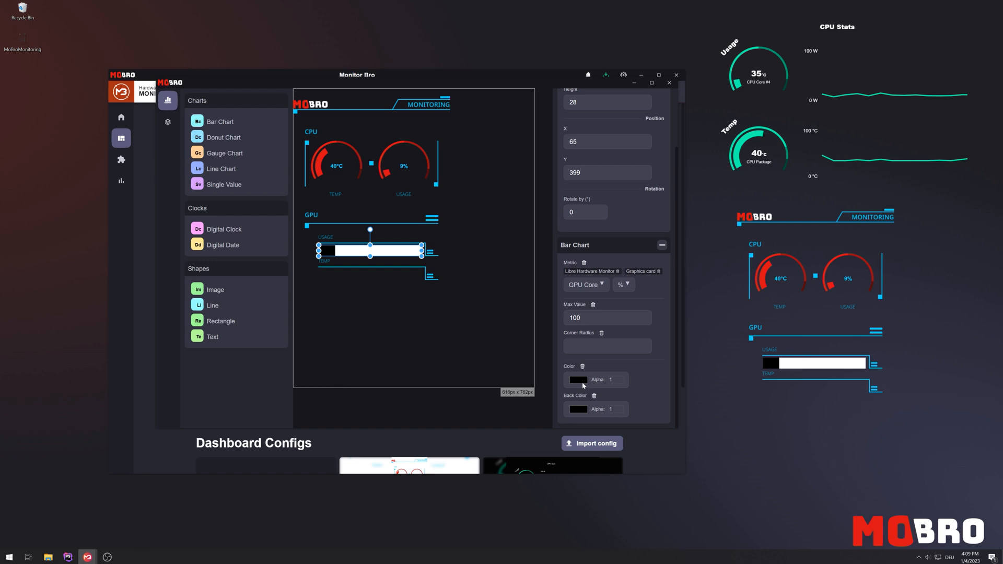
{"action": "left_click", "coordinate": [579, 379]}
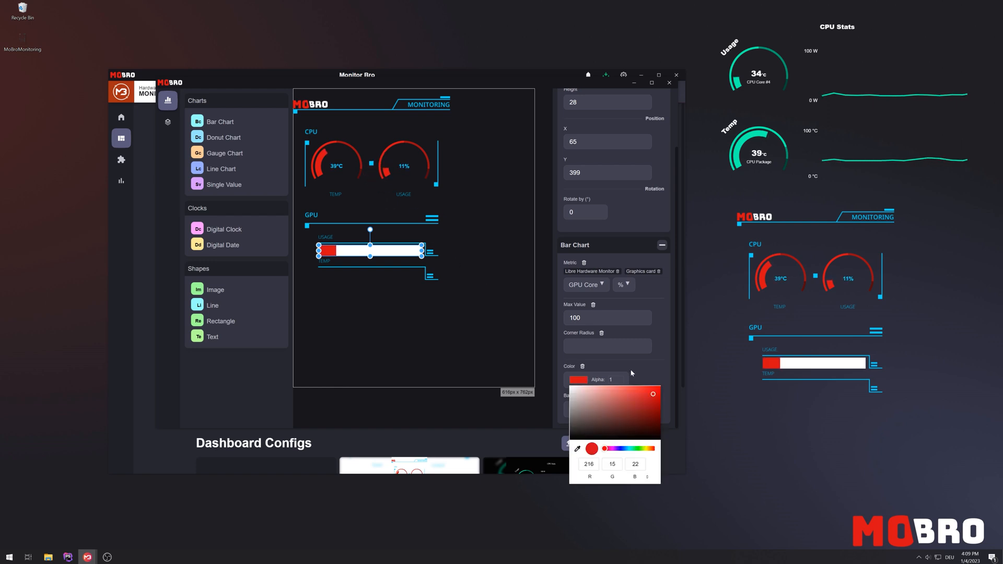
{"action": "right_click", "coordinate": [369, 250]}
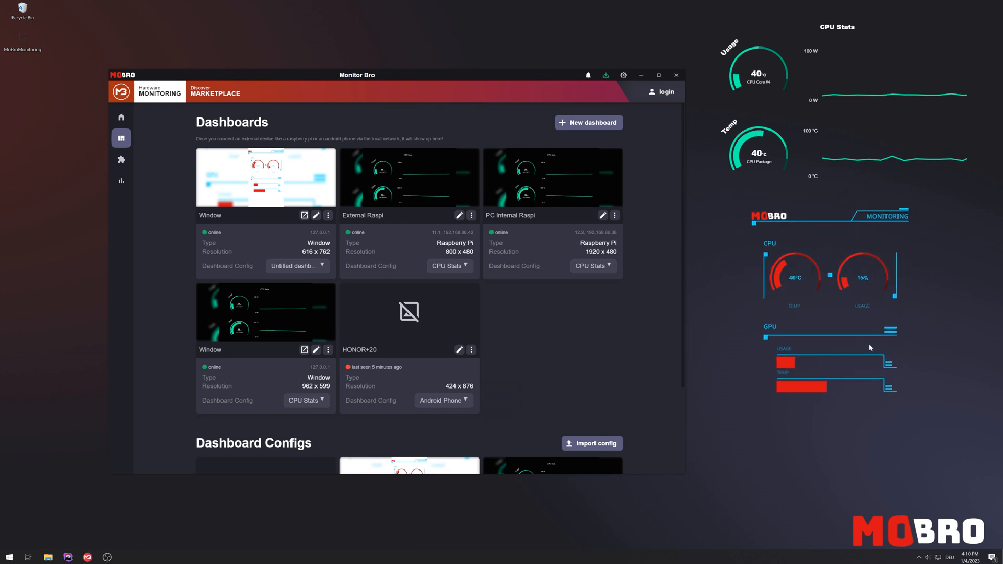
{"action": "left_click", "coordinate": [449, 266]}
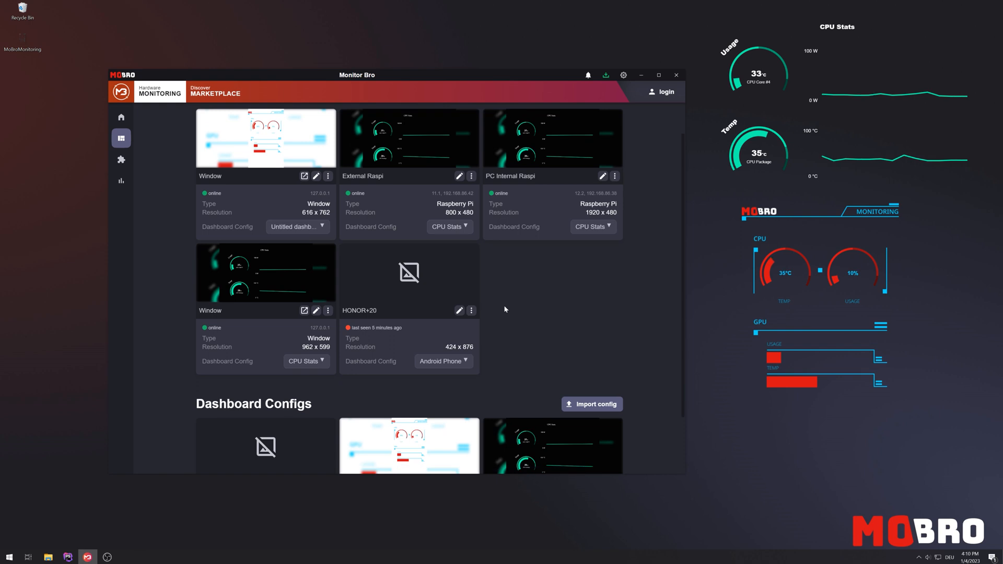
{"action": "left_click", "coordinate": [471, 176]}
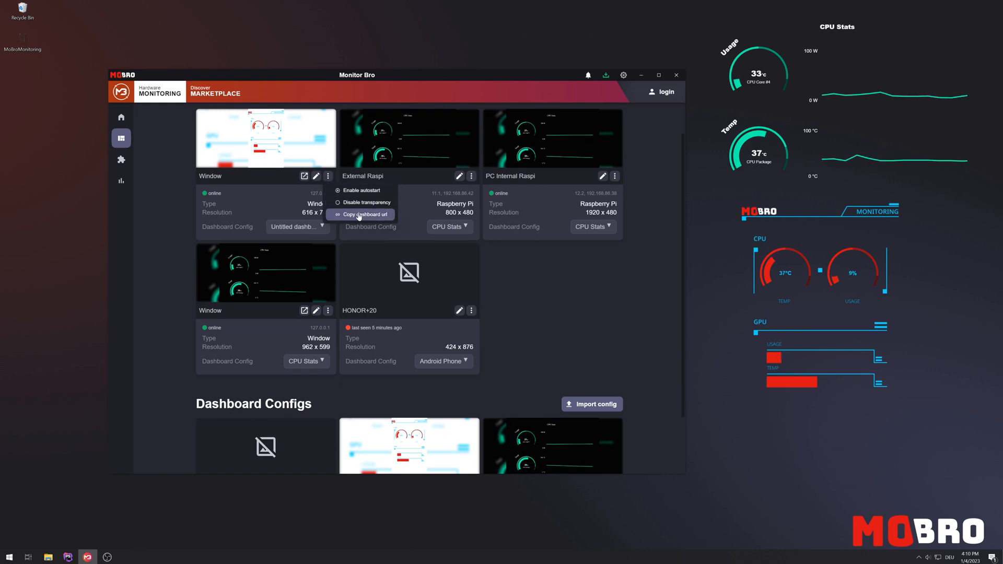
{"action": "left_click", "coordinate": [362, 214]}
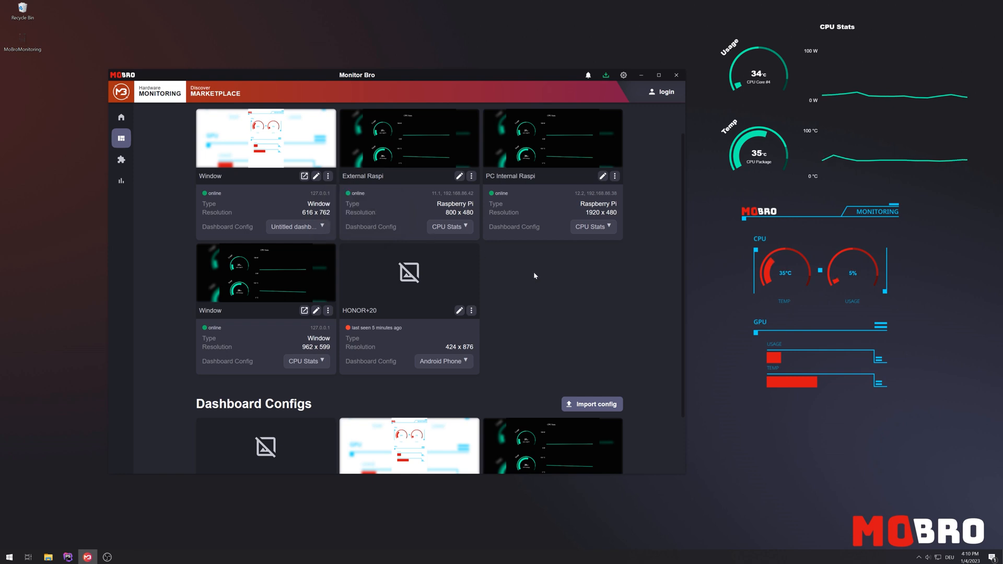